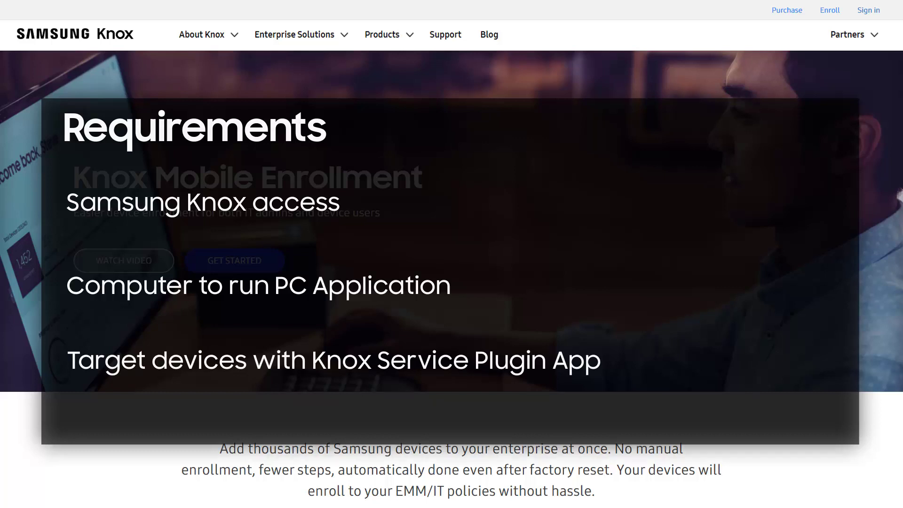
scroll("down", 3)
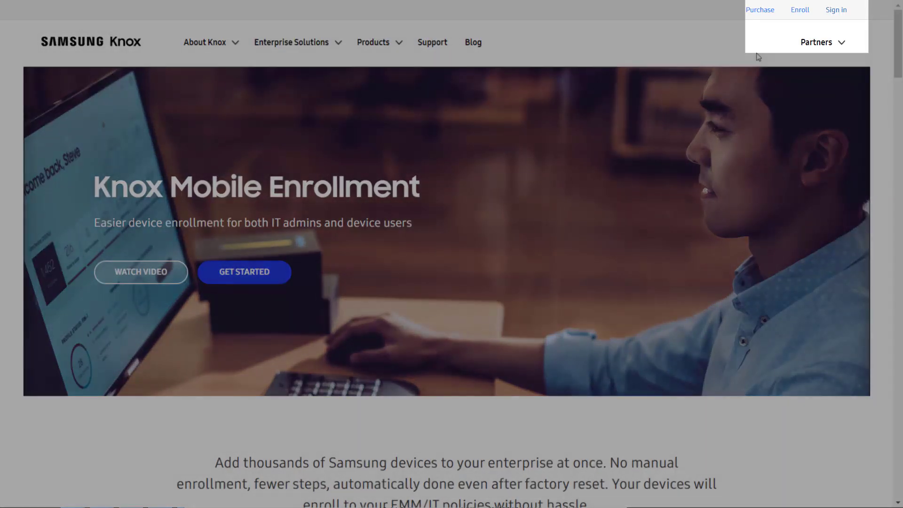
left_click(835, 10)
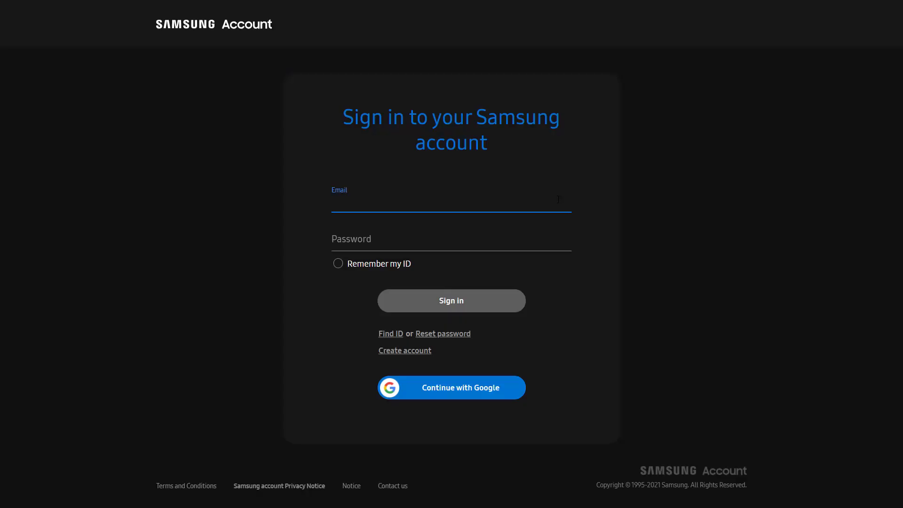
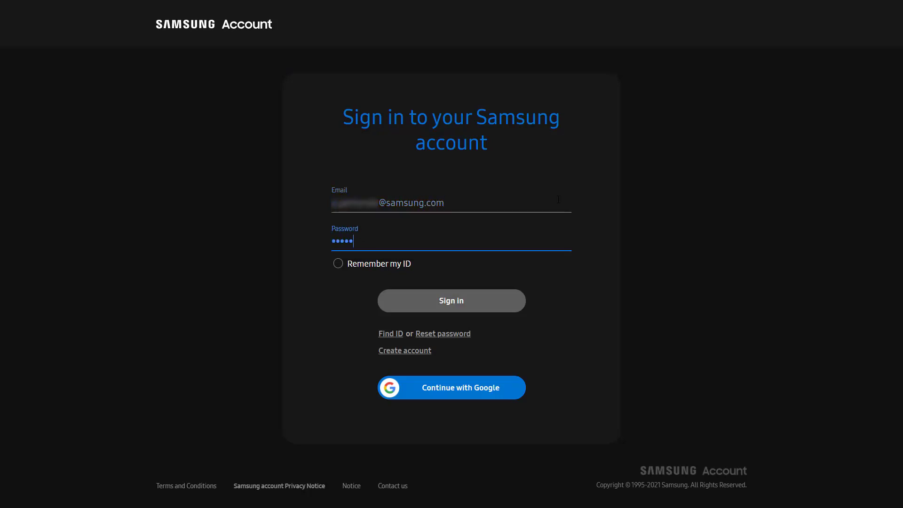
type("password")
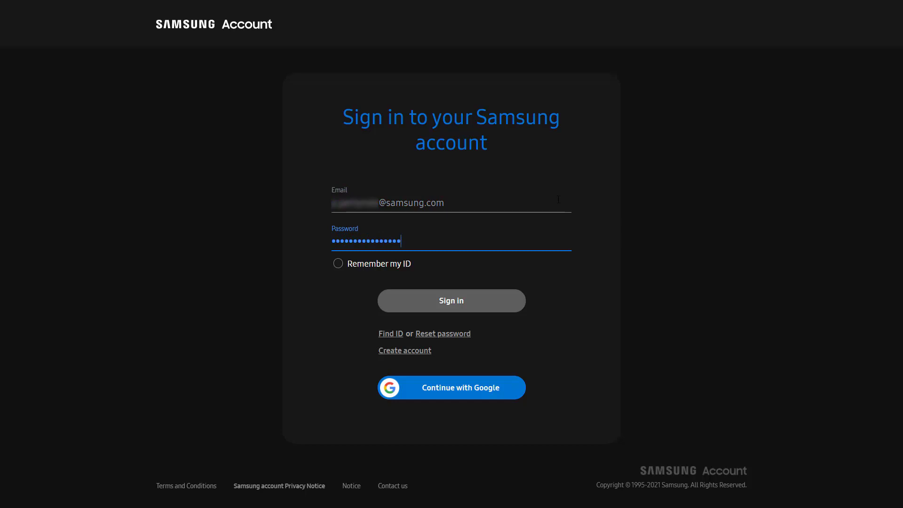
left_click(450, 300)
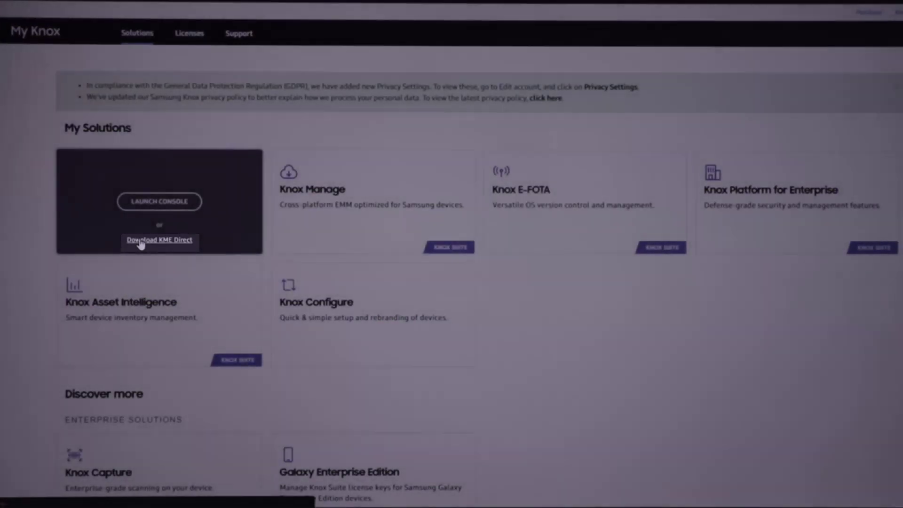
Step: Download kme_direct_v1.2.6.zip and knox_service_plugin_v1.3.12.apk from the KME Direct page
left_click(159, 240)
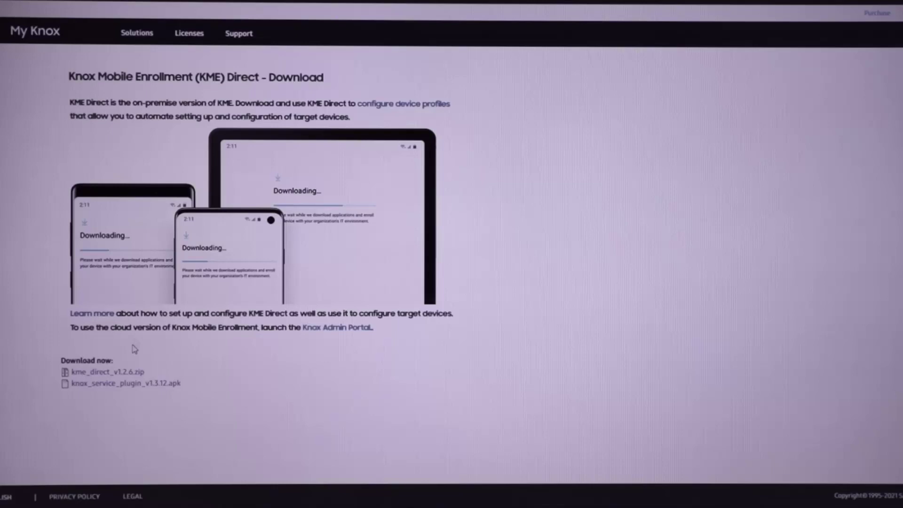
left_click(106, 372)
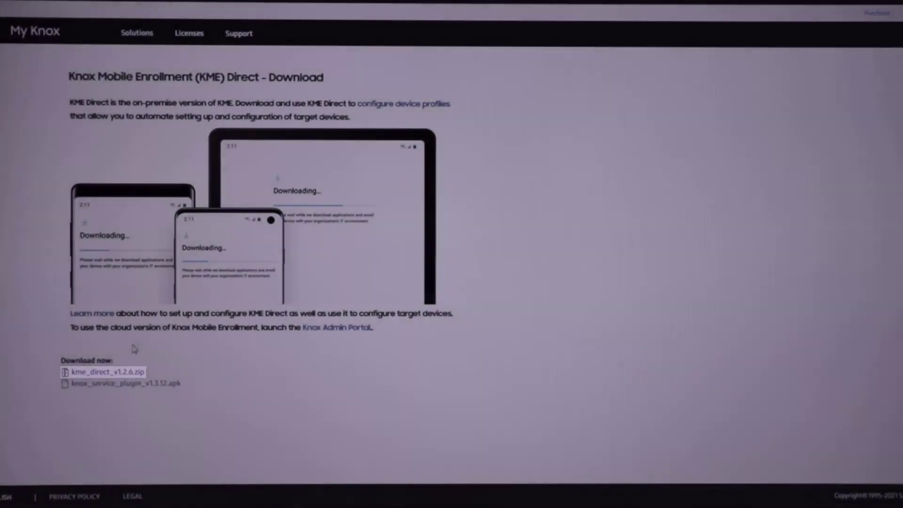
left_click(124, 382)
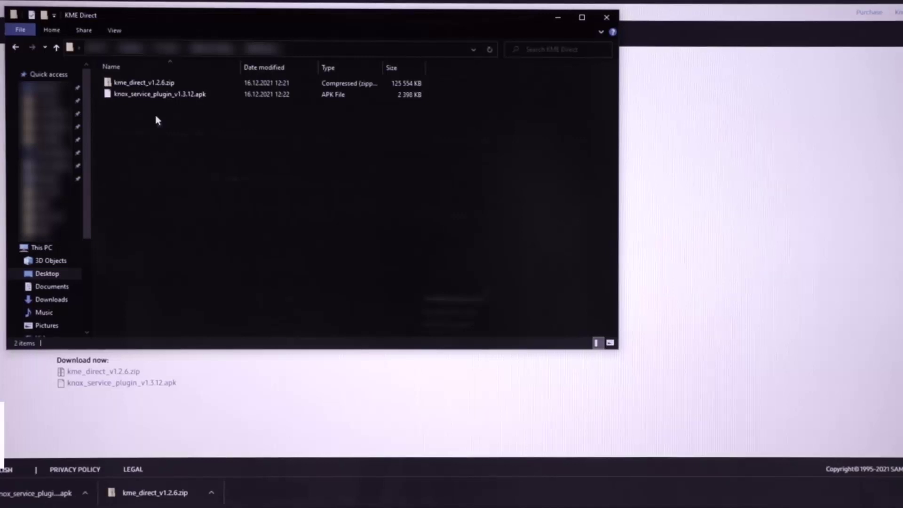
Step: Launch KME_Direct_v1.2.6.exe from inside the zip and allow it to make changes
double_click(147, 83)
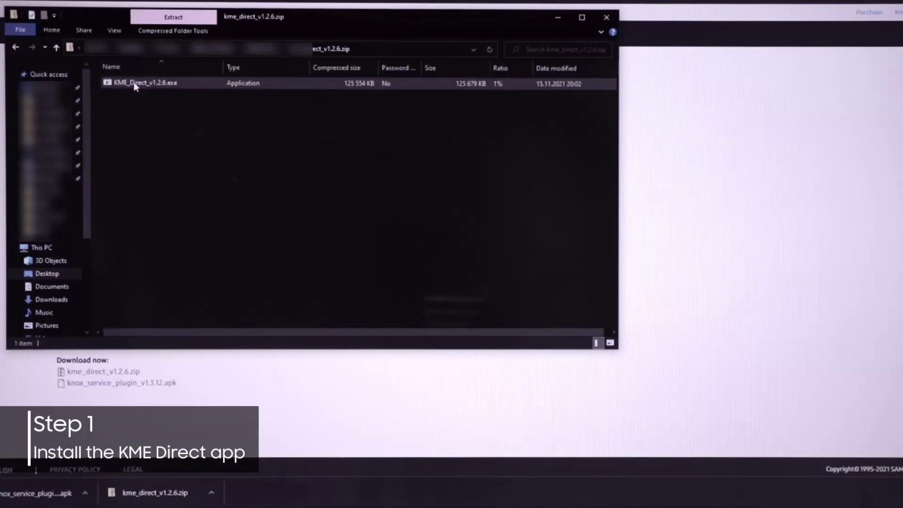
left_click(144, 83)
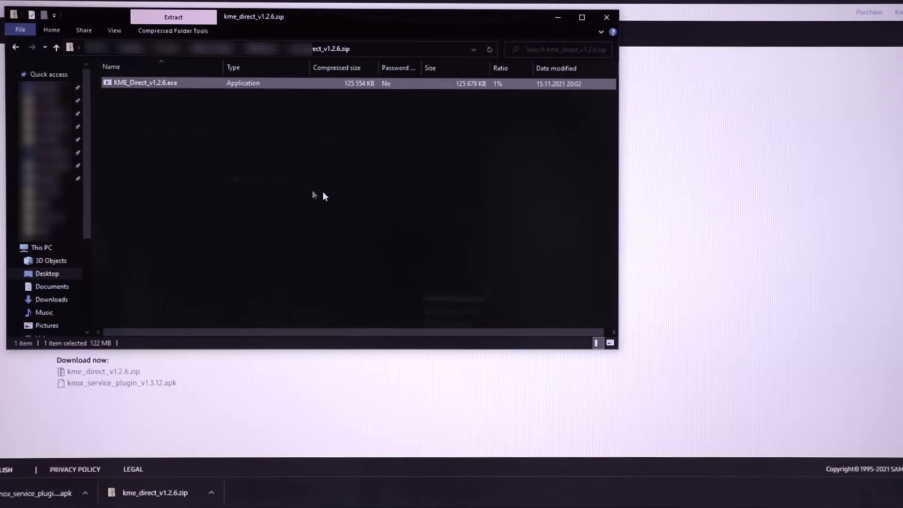
double_click(144, 83)
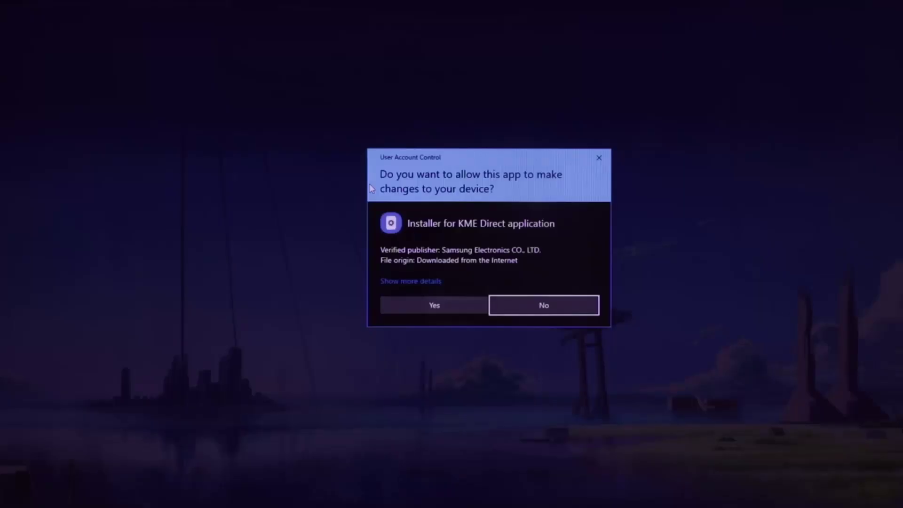
left_click(434, 305)
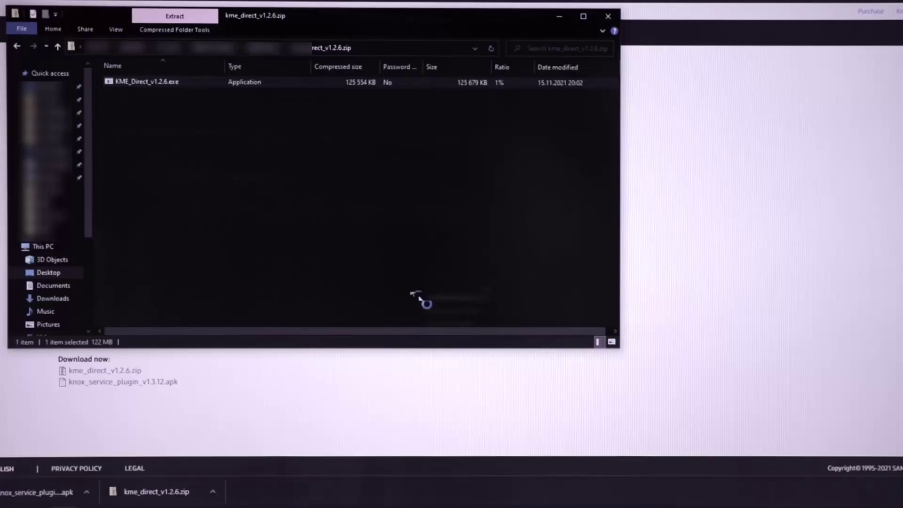
Step: Start the installer and accept the license agreement
double_click(148, 81)
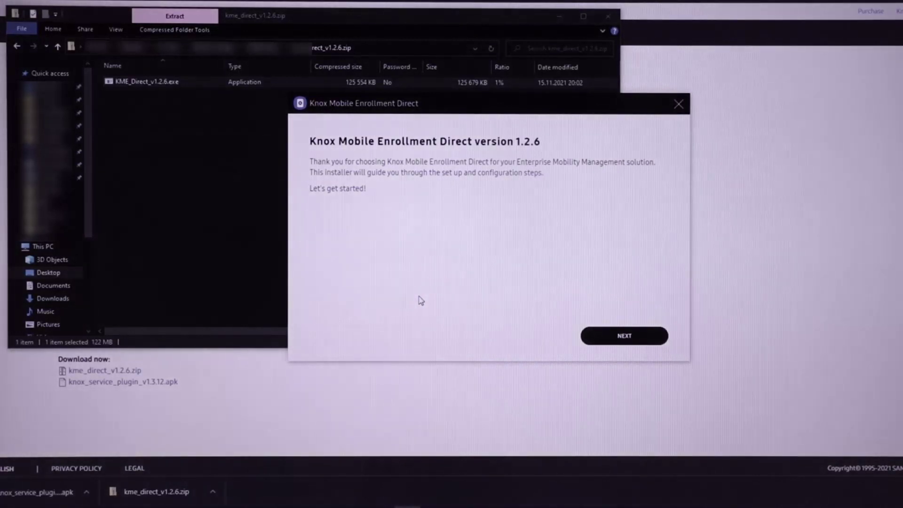
left_click(624, 336)
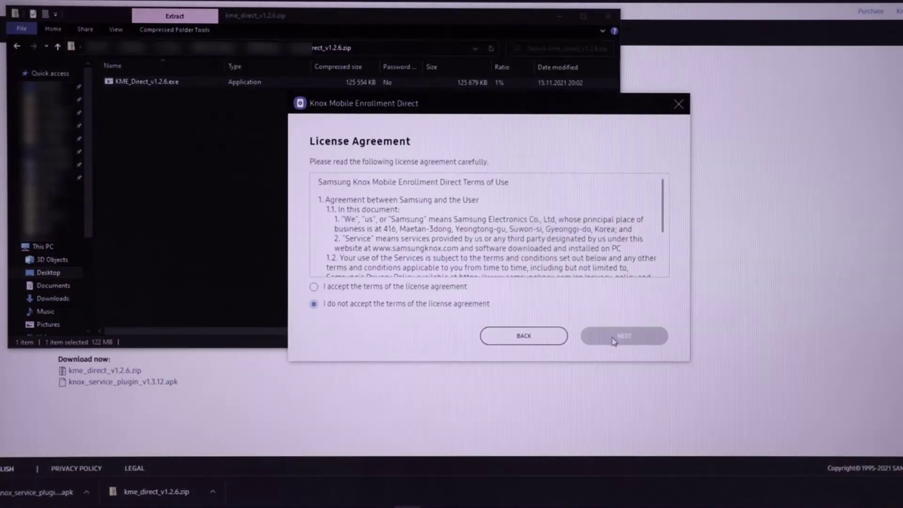
mouse_move(456, 287)
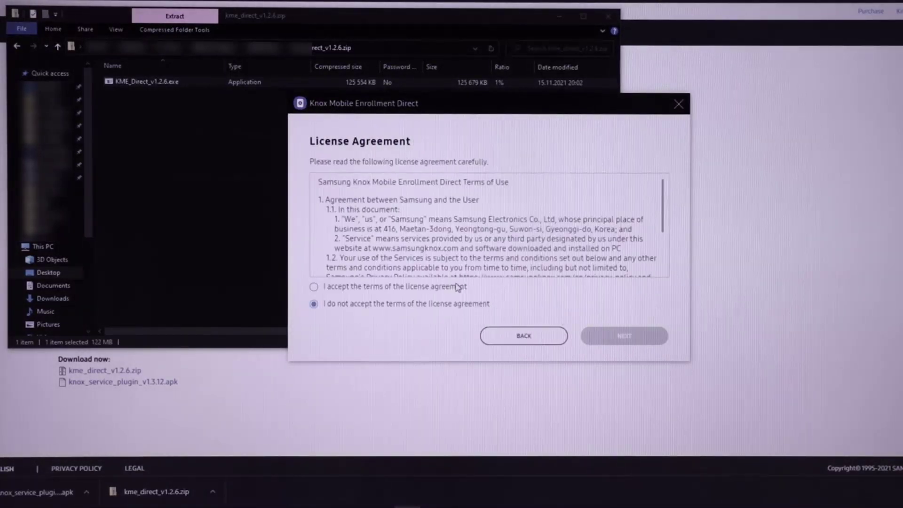
left_click(314, 286)
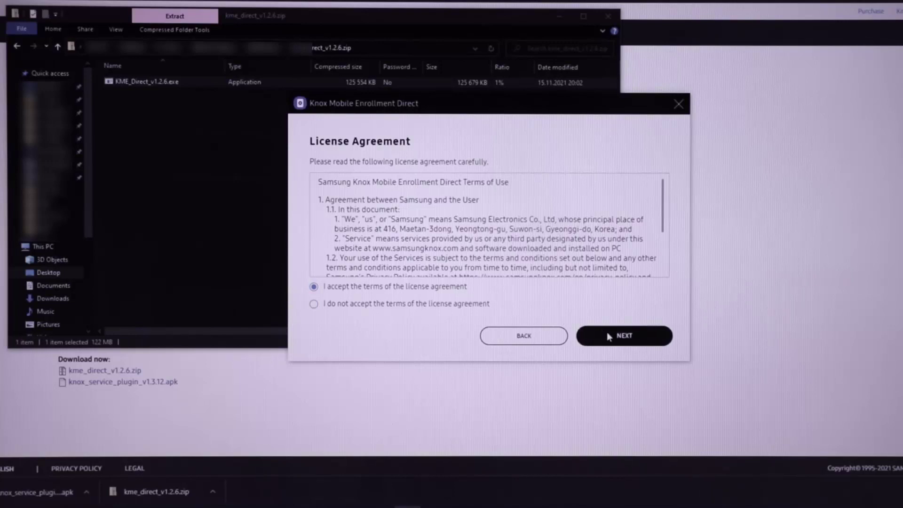
left_click(623, 336)
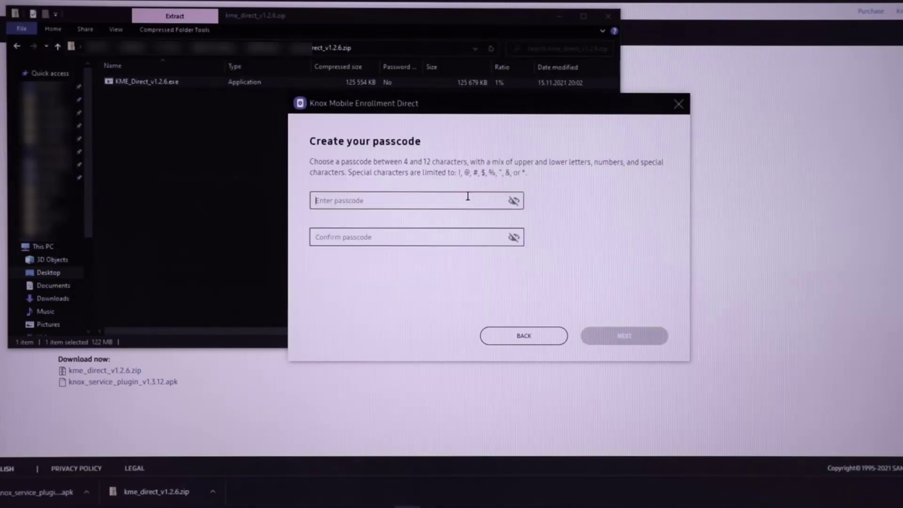
Step: Create and confirm the passcode, then continue past the recovery key
type("•••••")
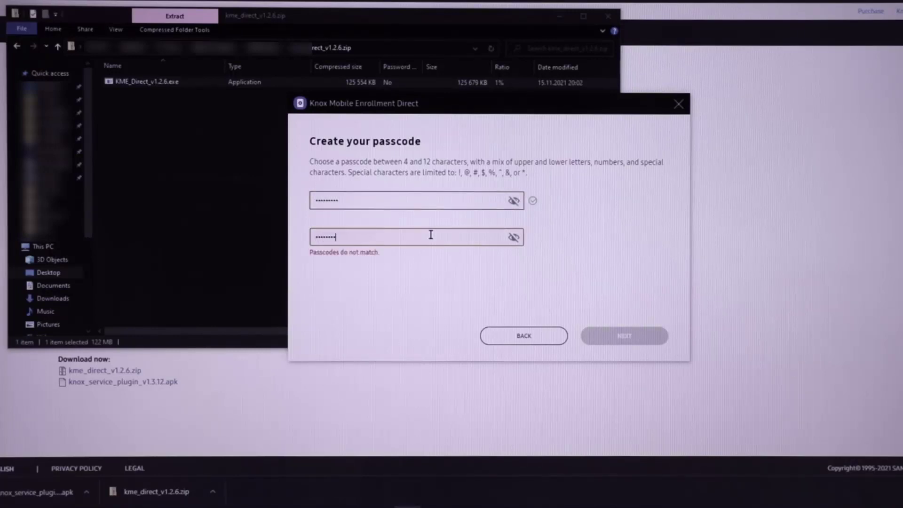
type("a")
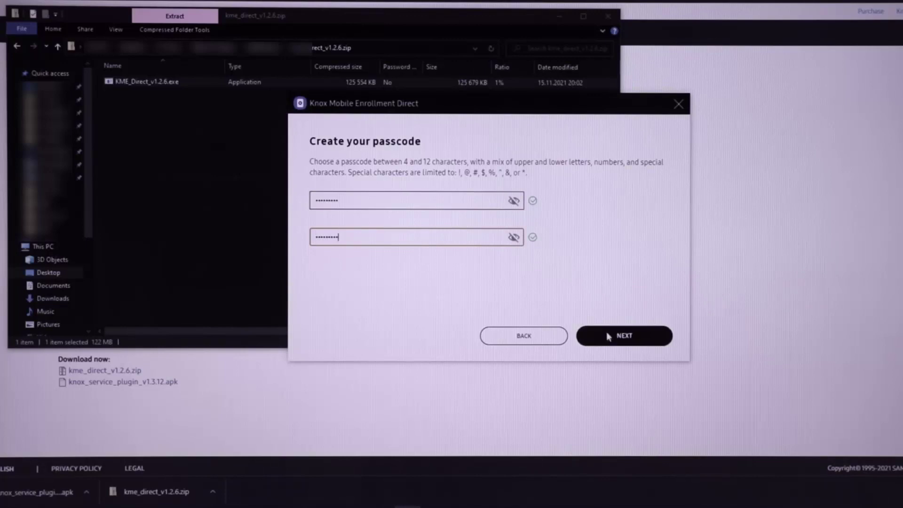
left_click(624, 336)
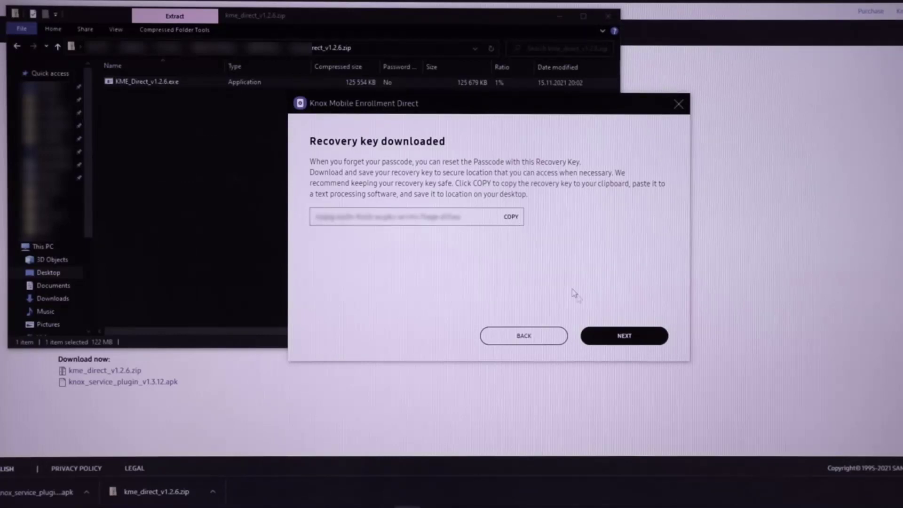
left_click(624, 334)
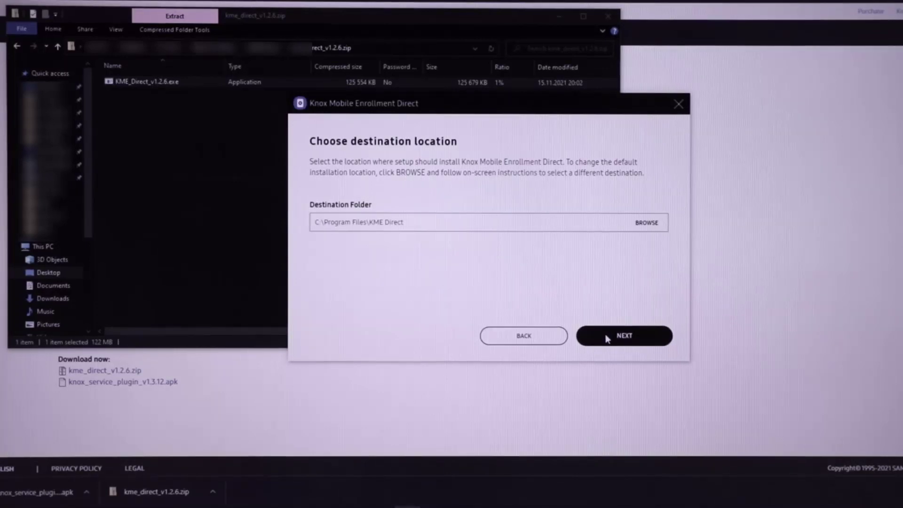
Step: Install into the default C:\Program Files\KME Direct folder
left_click(623, 336)
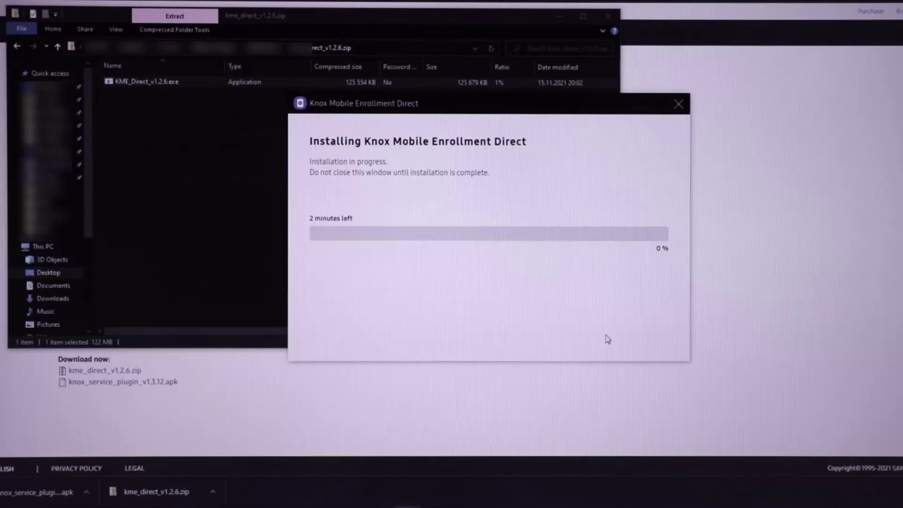
mouse_move(601, 337)
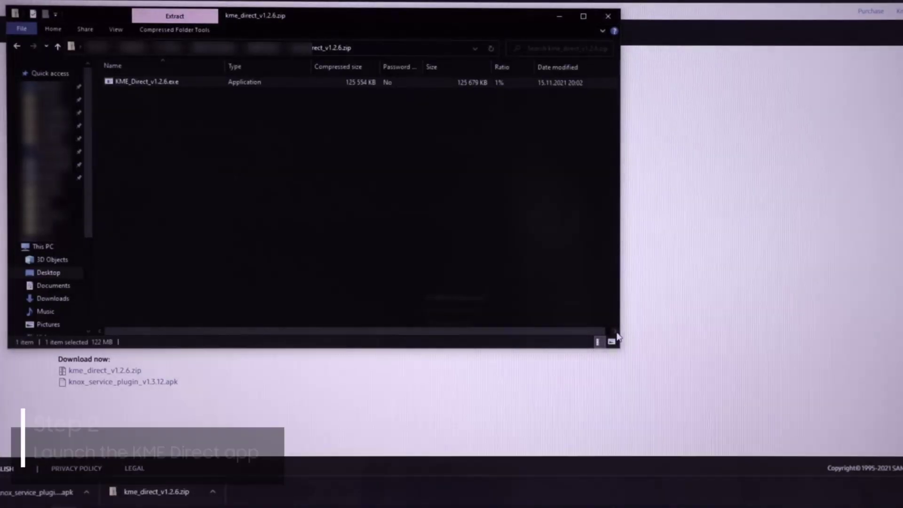
Step: Launch KME Direct and unlock it with the passcode to reach the empty Profiles page
double_click(145, 81)
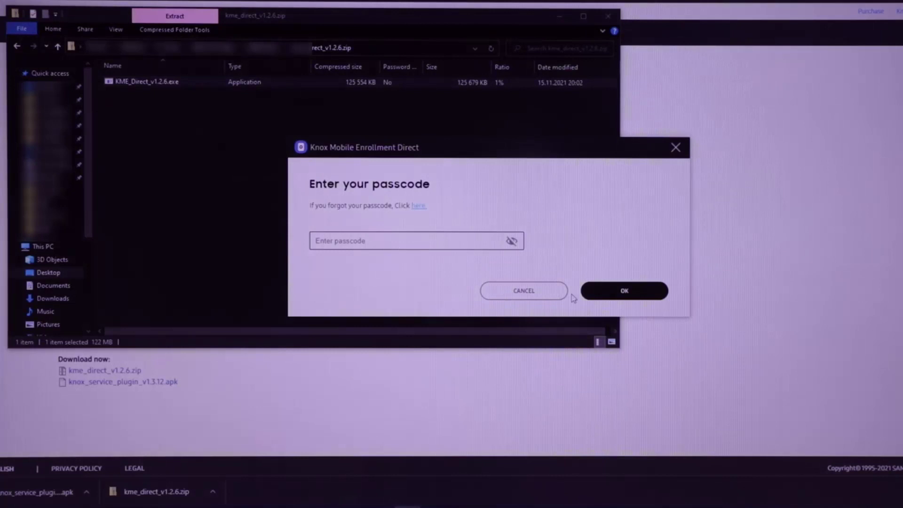
left_click(416, 240)
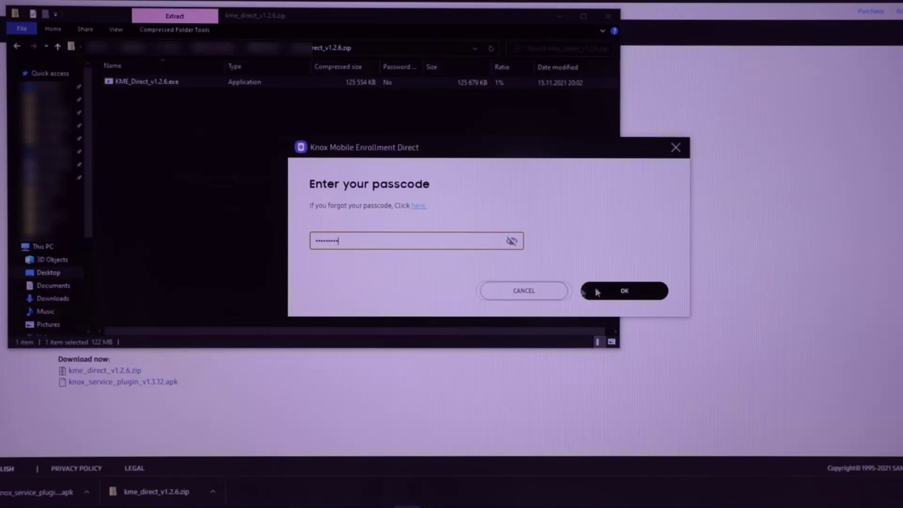
left_click(624, 291)
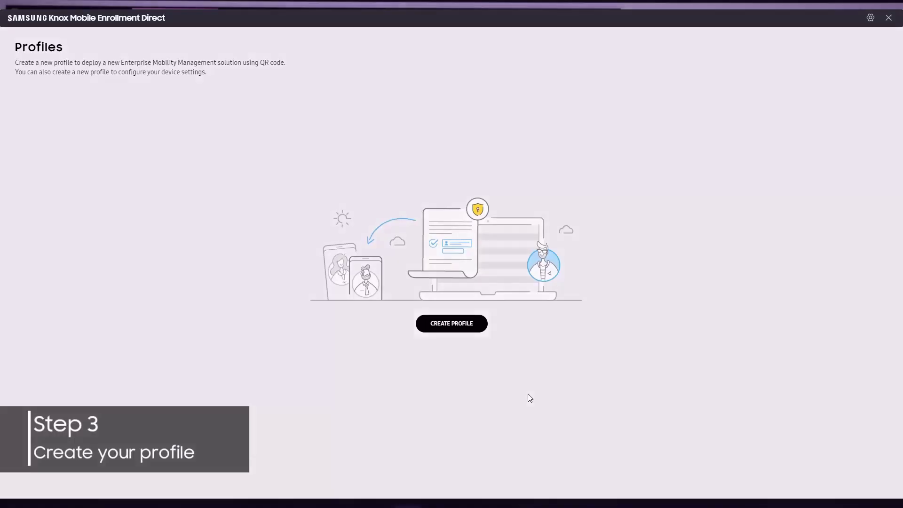
left_click(450, 323)
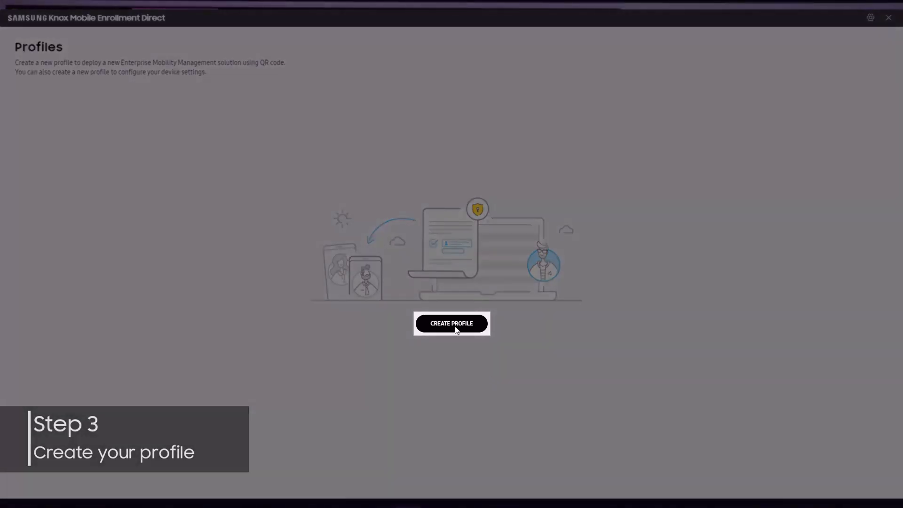
left_click(452, 323)
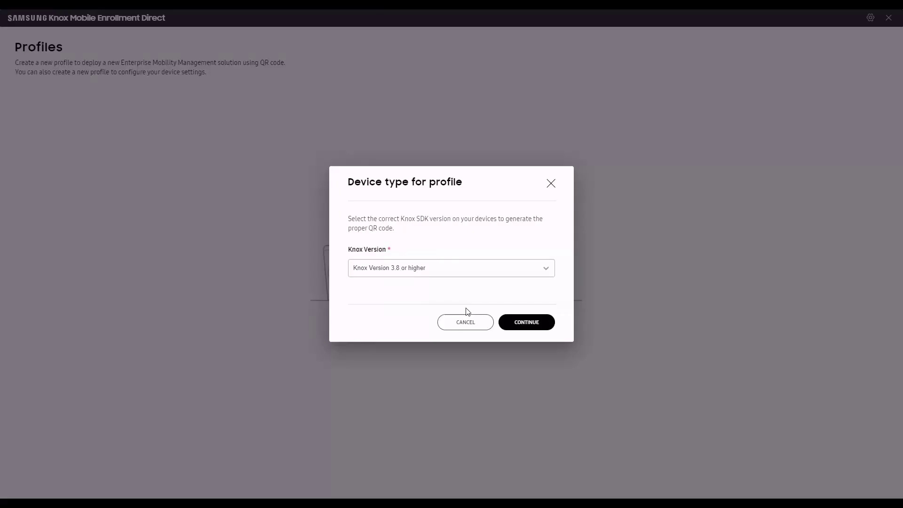
left_click(544, 268)
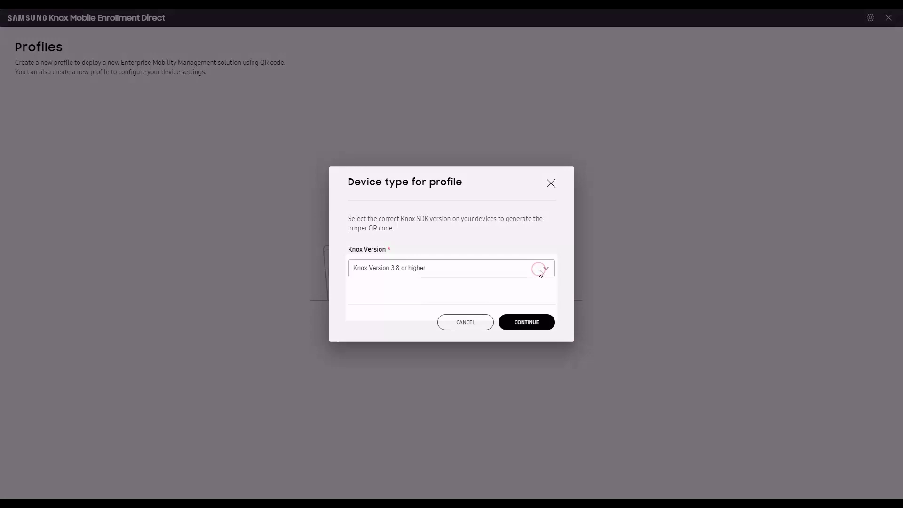
left_click(538, 268)
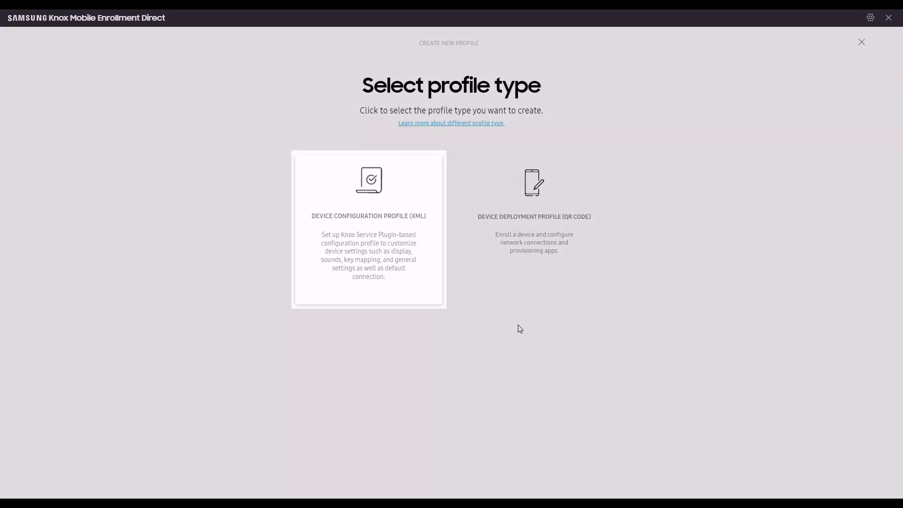
left_click(367, 229)
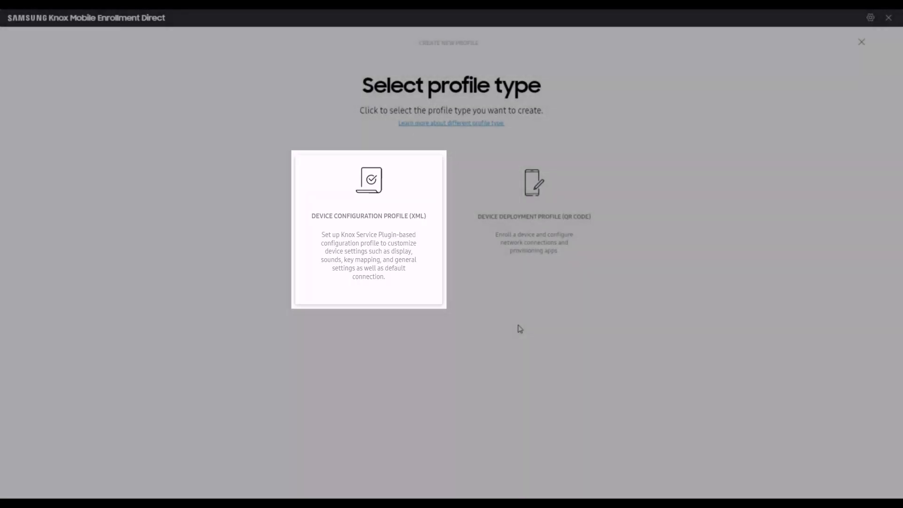
left_click(533, 228)
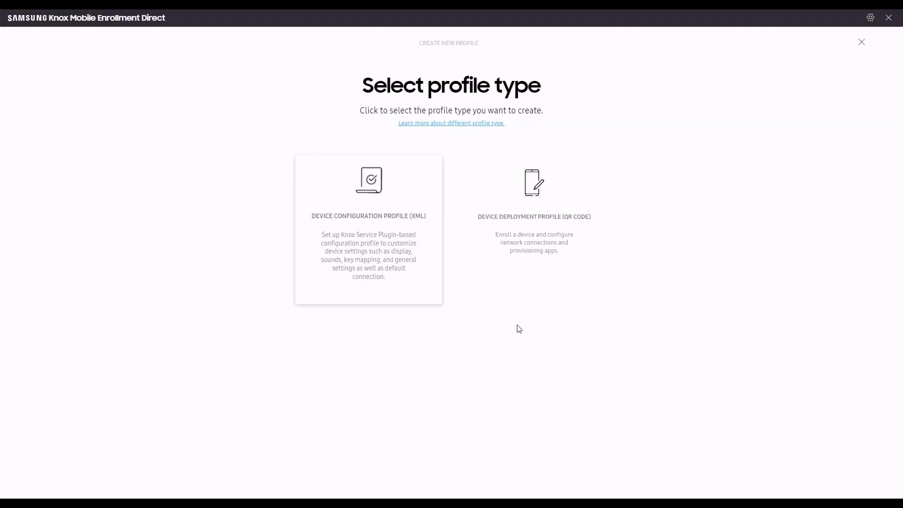
Step: Start a Device Configuration Profile (XML) named Test01 and continue to Display configuration
left_click(368, 229)
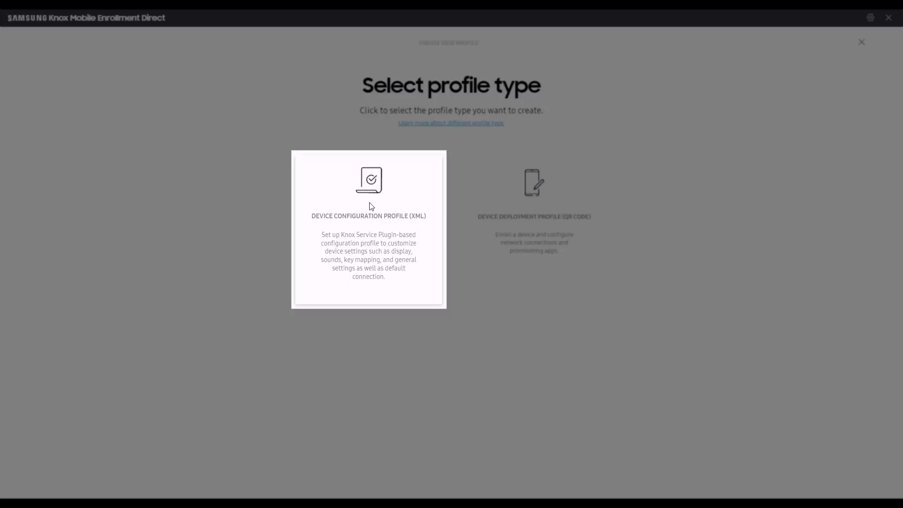
left_click(368, 228)
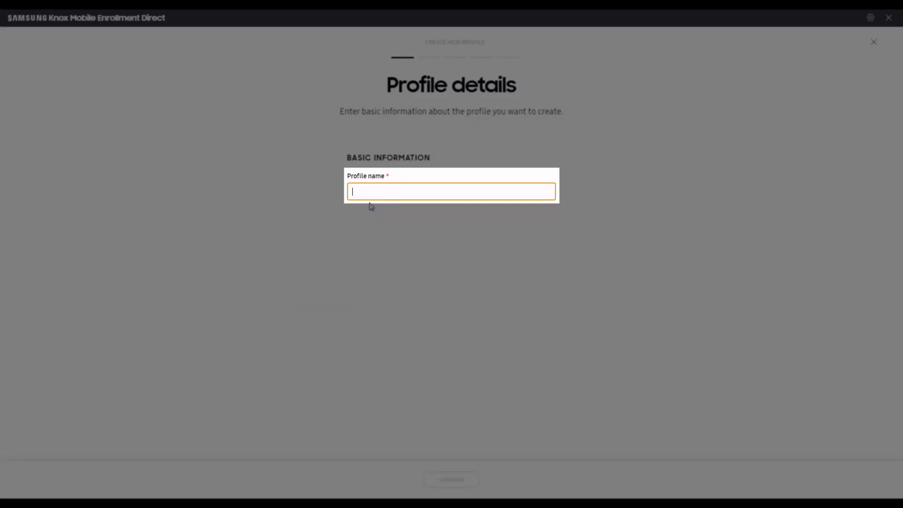
type("Test01")
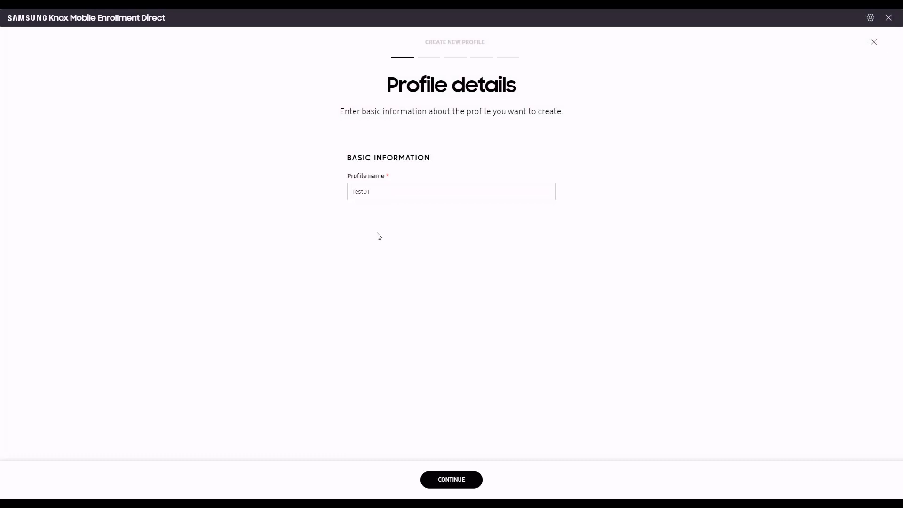
left_click(450, 479)
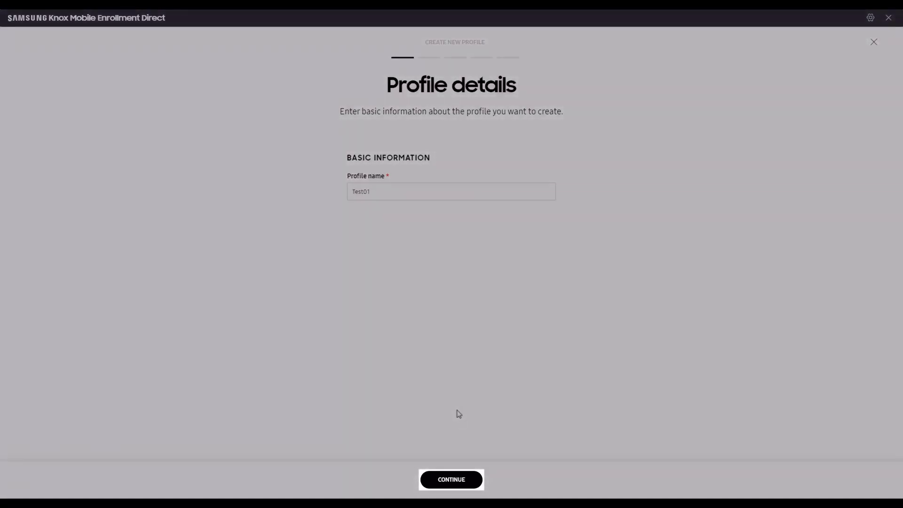
left_click(450, 479)
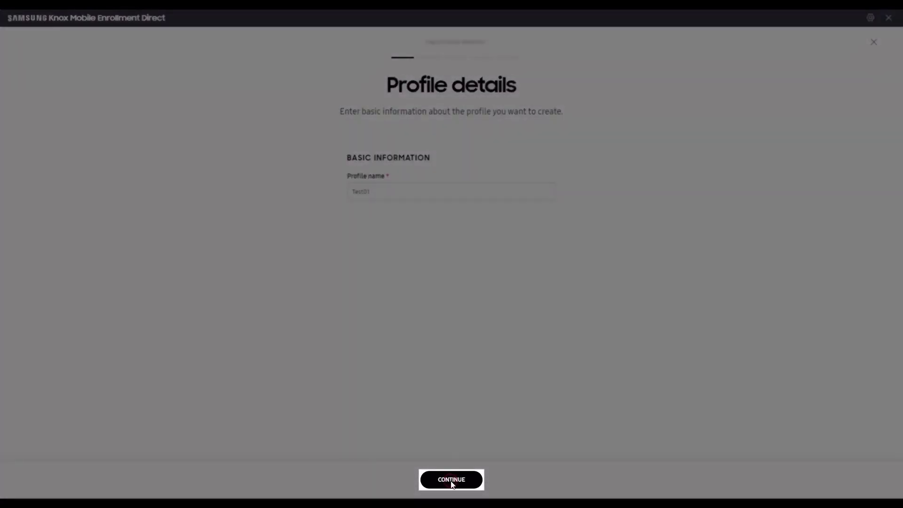
left_click(450, 479)
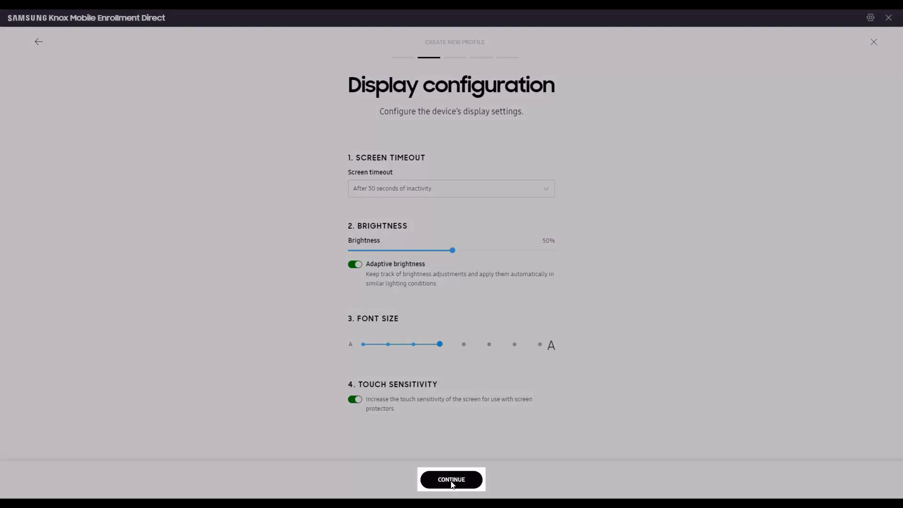
Step: Accept the default Display configuration and move to Key configuration
left_click(450, 479)
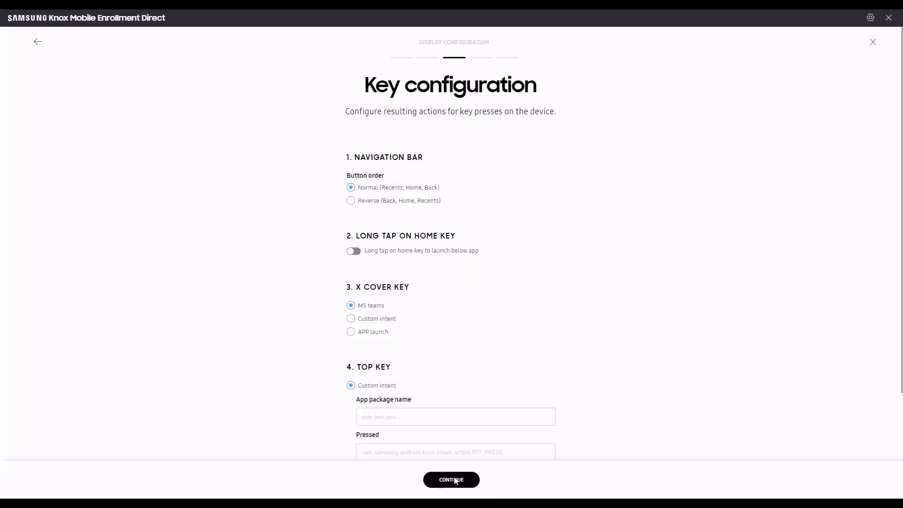
mouse_move(617, 403)
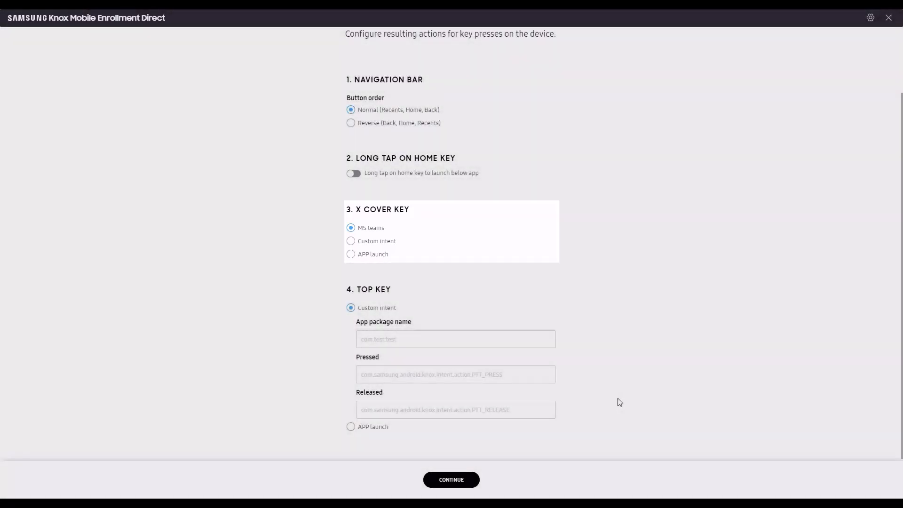
left_click(450, 479)
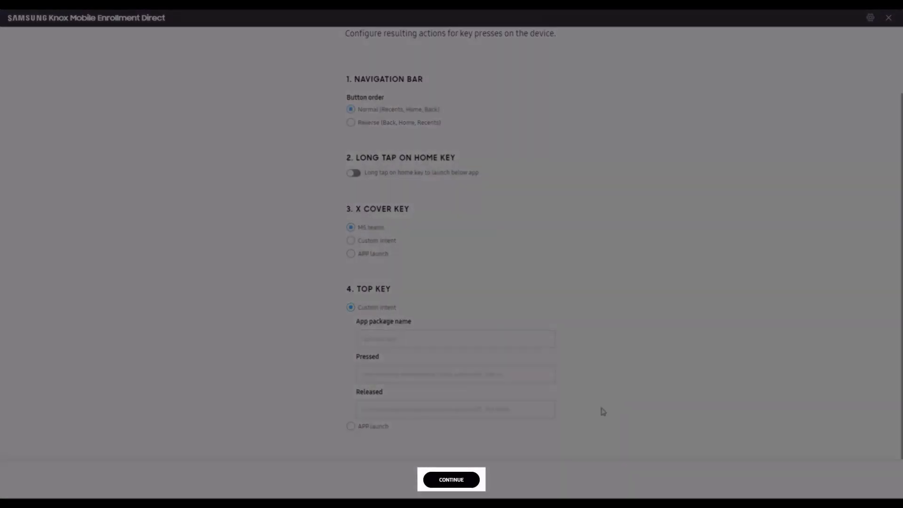
Step: Accept Key and General configuration (NFC enabled, English, United Kingdom) and reach the Summary
left_click(451, 479)
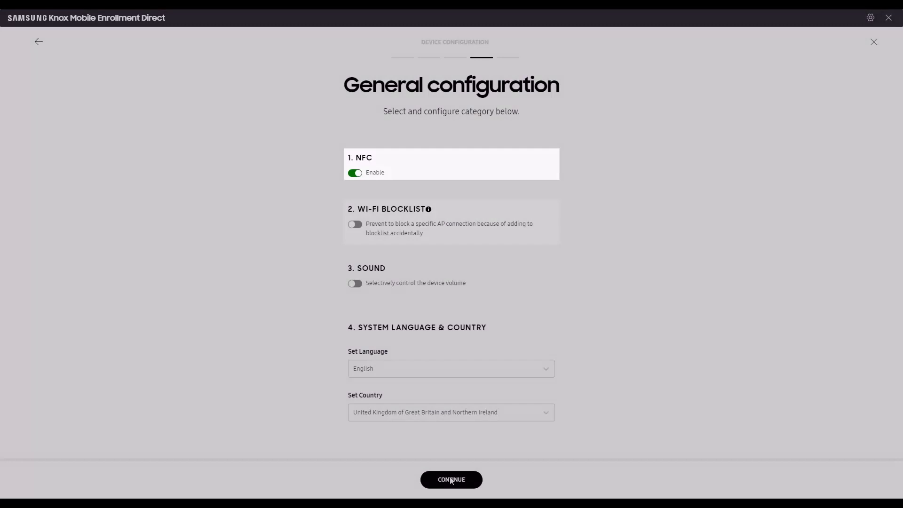
left_click(450, 274)
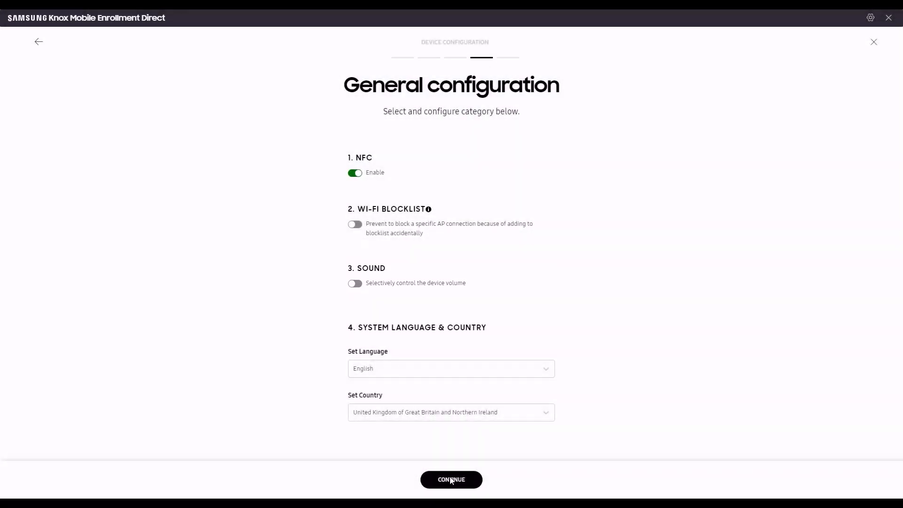
left_click(451, 478)
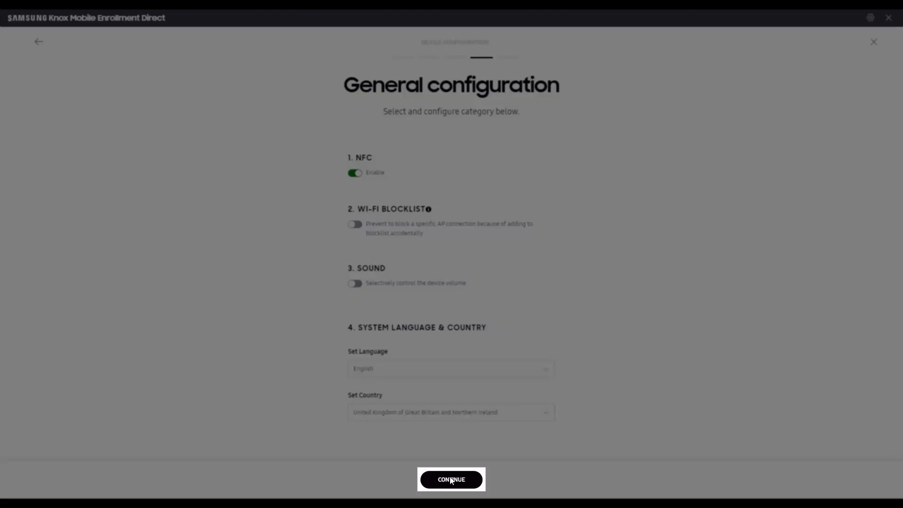
left_click(450, 479)
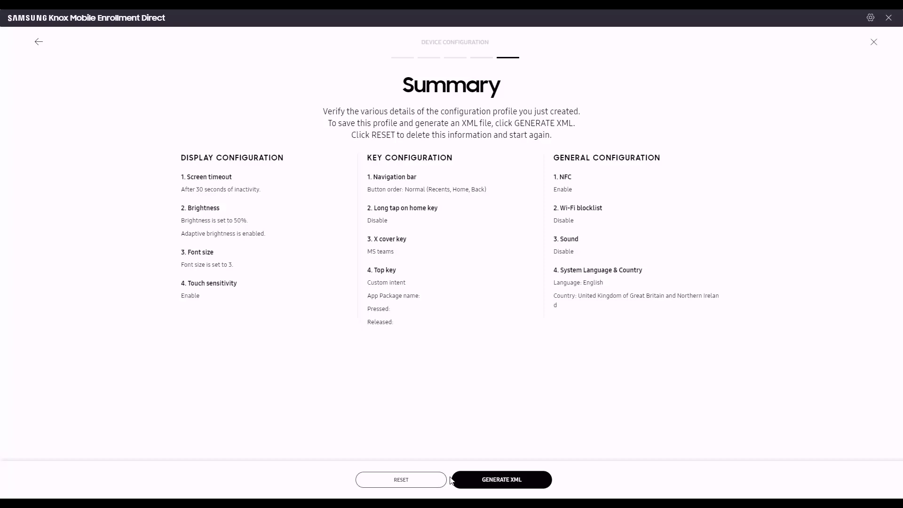
Step: Generate the XML and save it as Test01 in the KME Direct folder
left_click(500, 479)
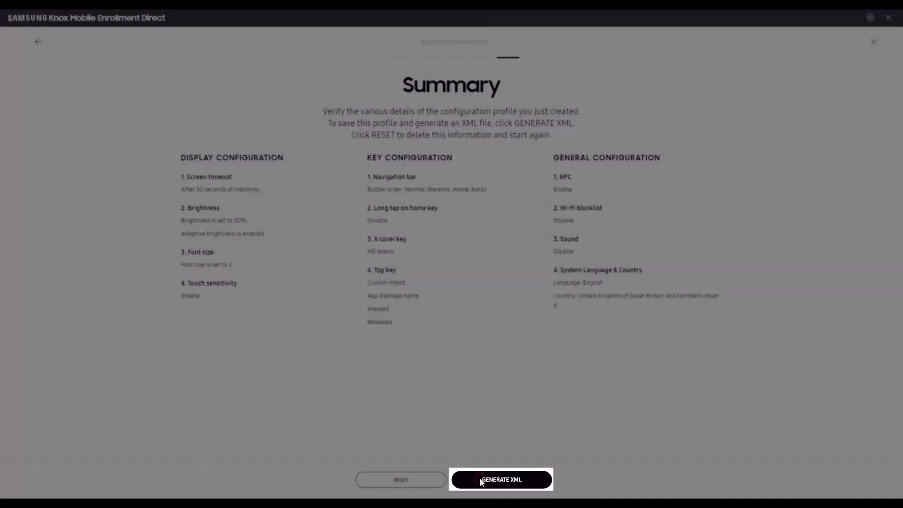
left_click(500, 478)
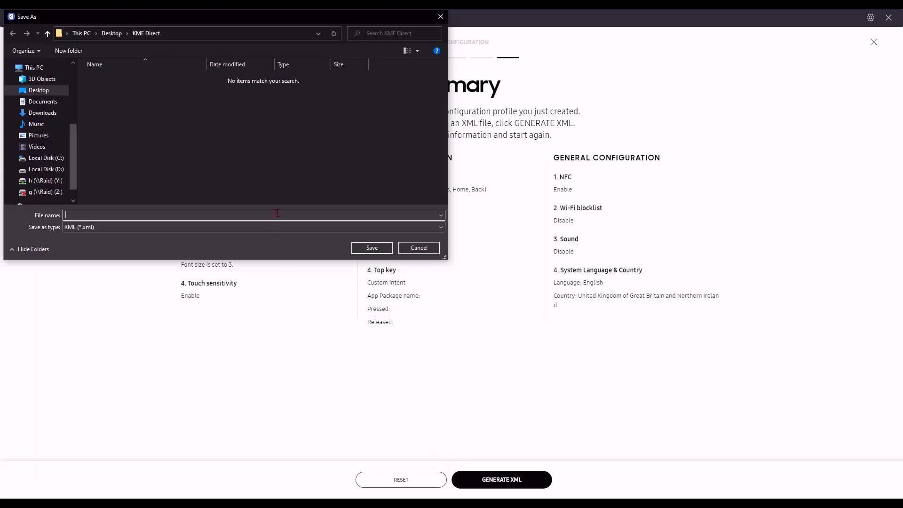
type("T")
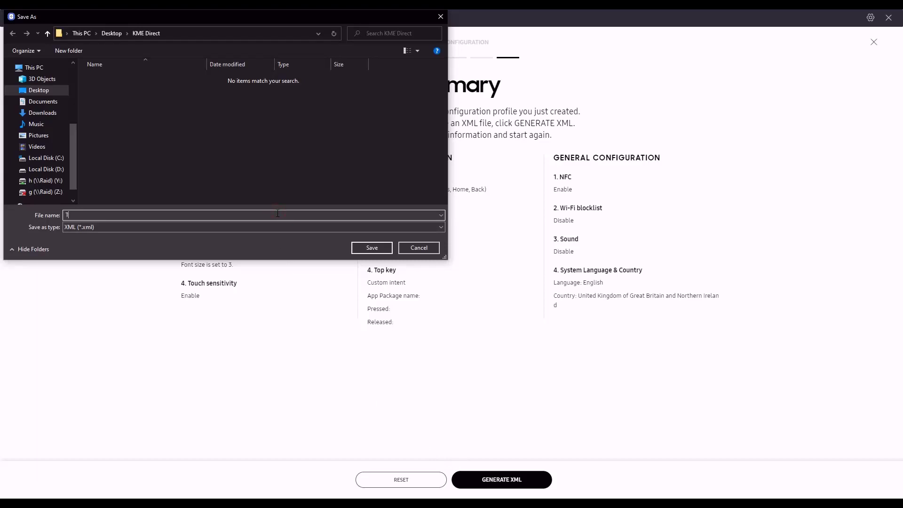
type("est01")
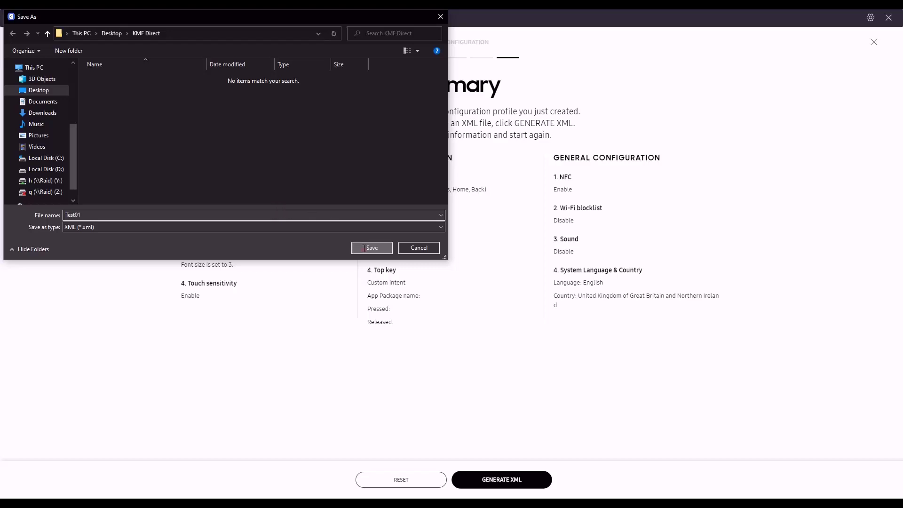
left_click(372, 247)
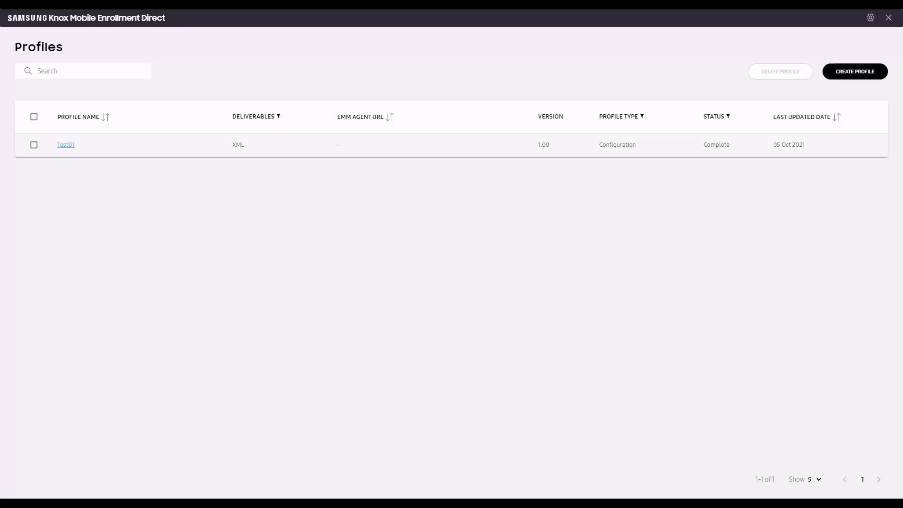
mouse_move(826, 199)
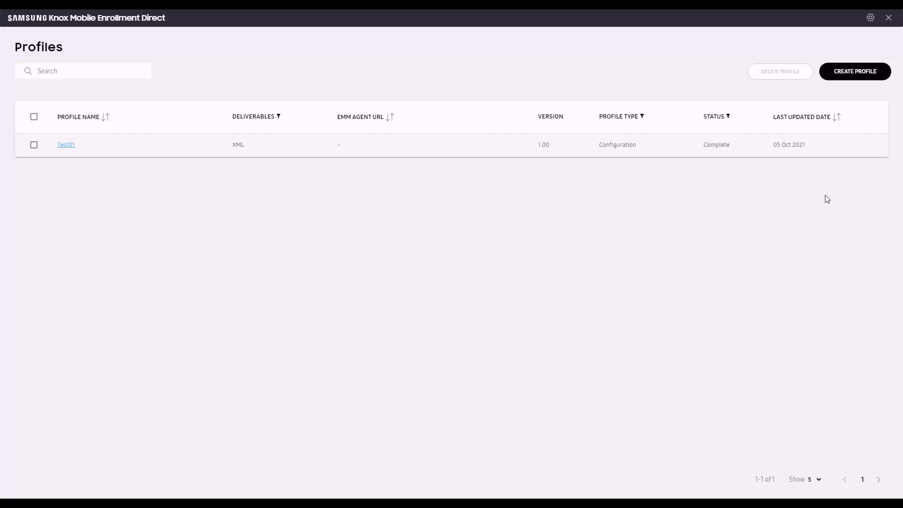
left_click(855, 70)
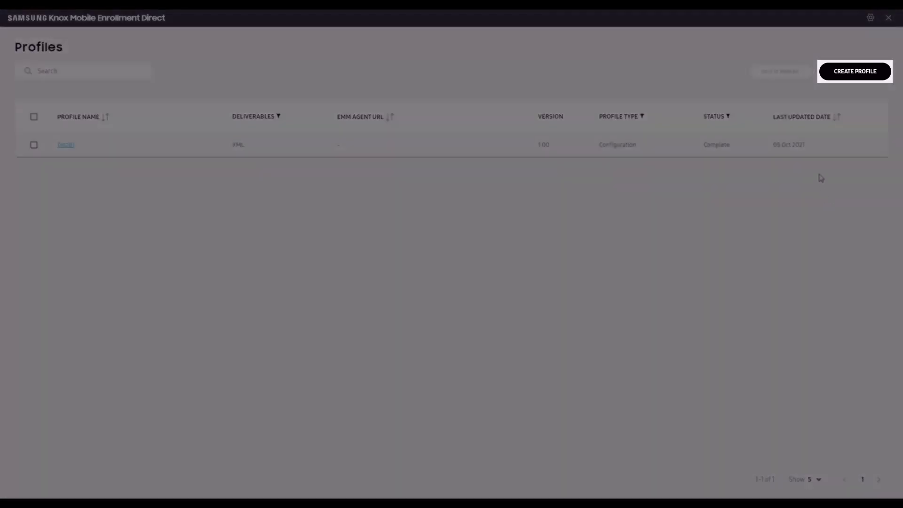
Step: Start a new Device Deployment Profile (QR code) keeping Knox Version 3.8 or higher
left_click(855, 71)
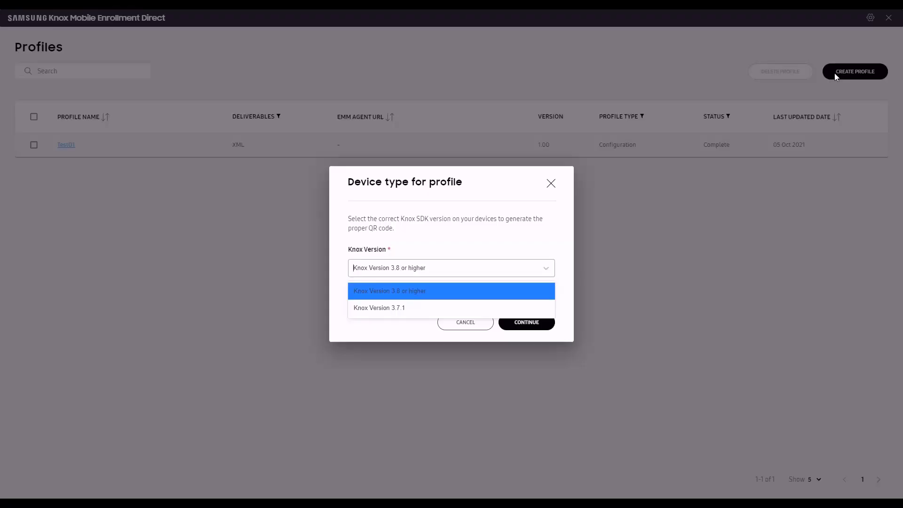
mouse_move(536, 271)
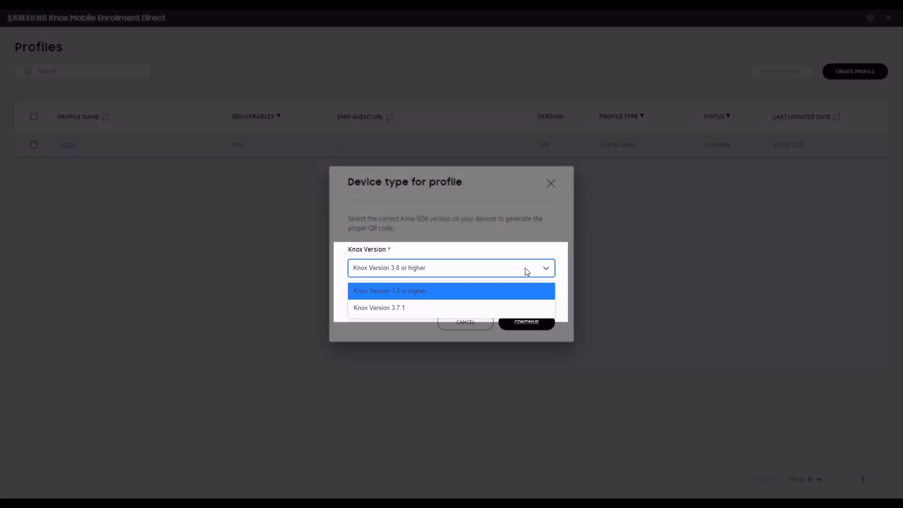
mouse_move(509, 294)
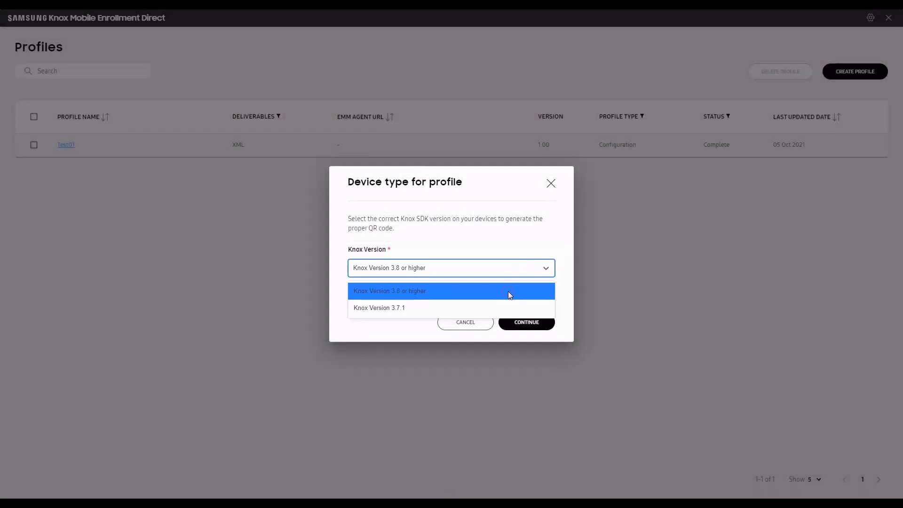
left_click(451, 291)
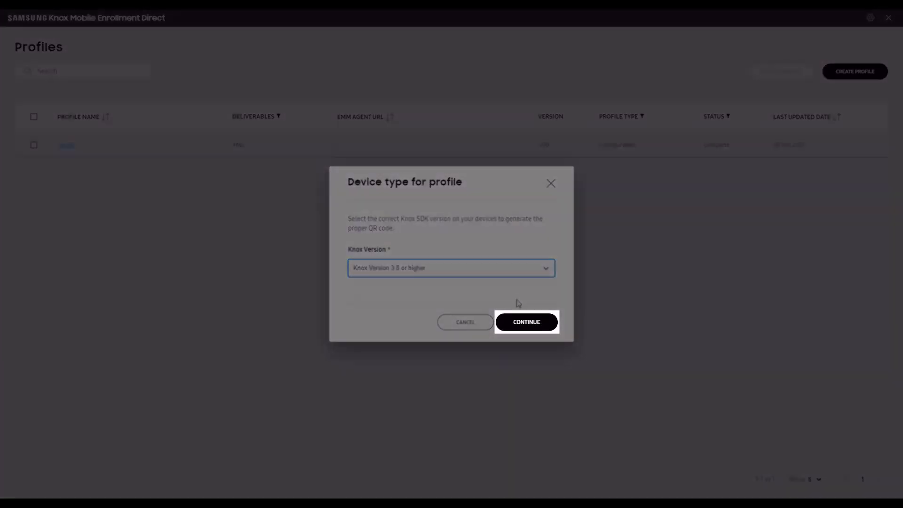
left_click(525, 321)
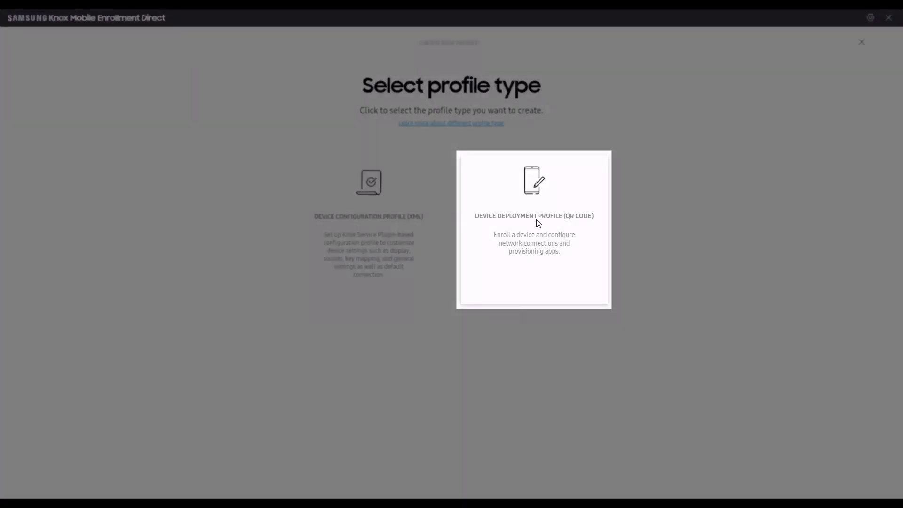
left_click(533, 227)
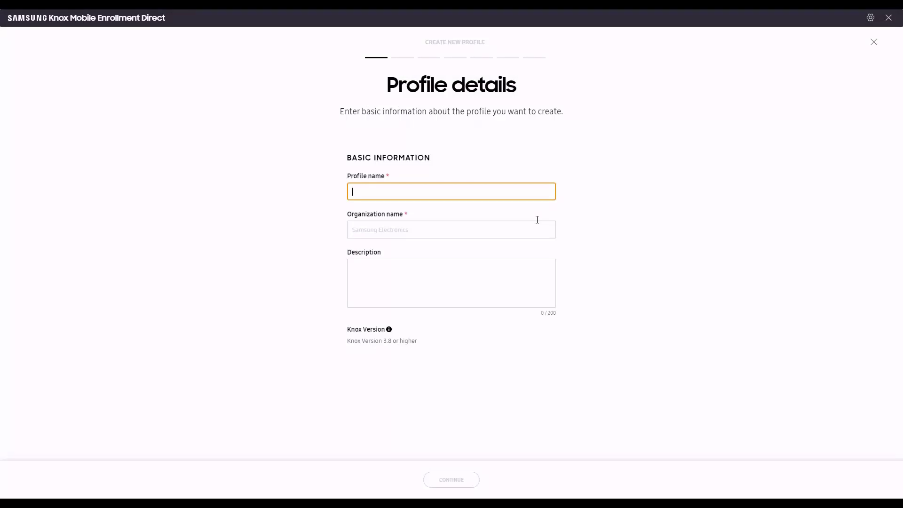
Step: Name the profile Test02 with organization Samsung and continue to the Wi-Fi step
type("T")
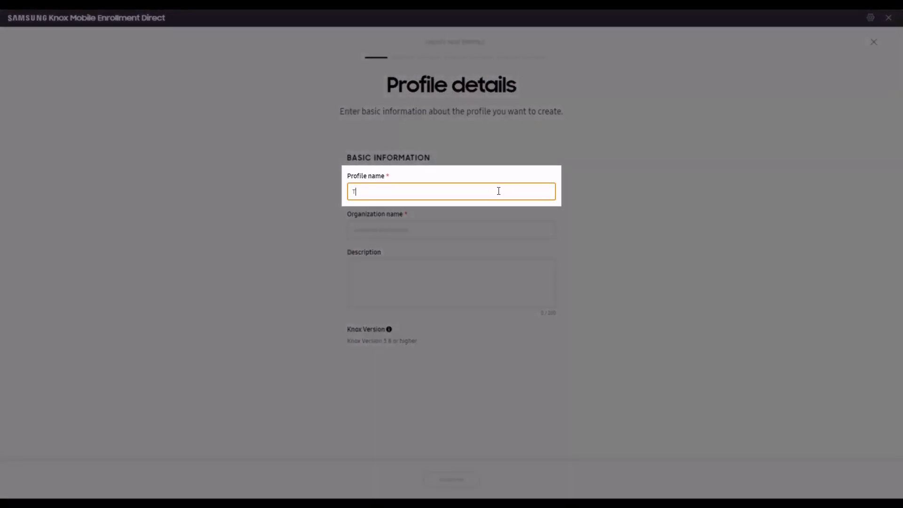
type("est02")
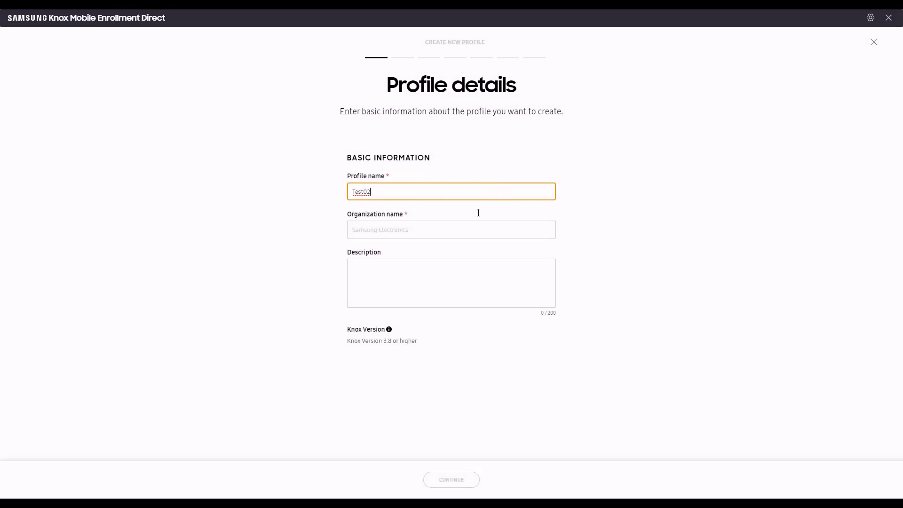
left_click(451, 230)
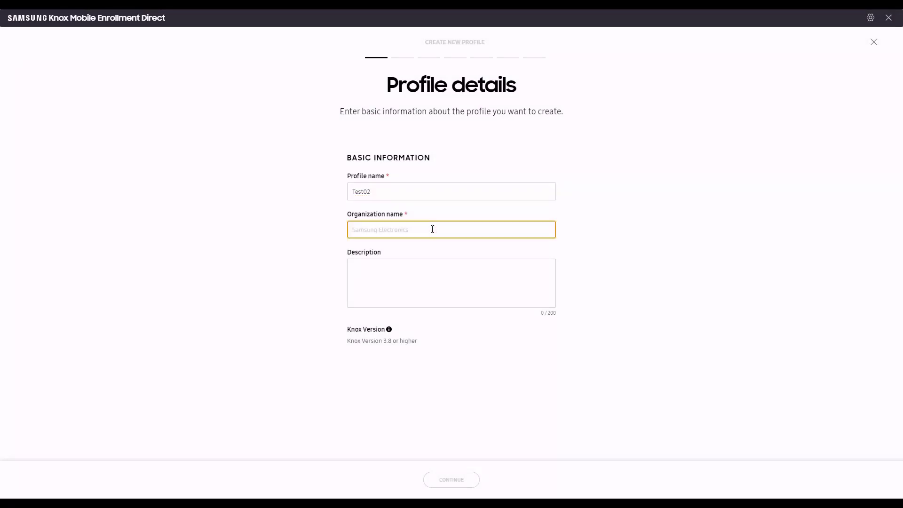
type("Samsung")
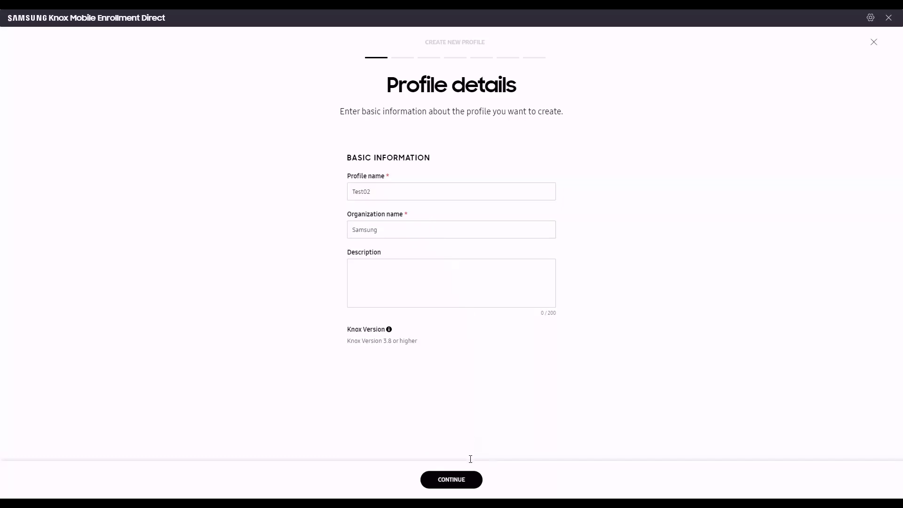
left_click(450, 479)
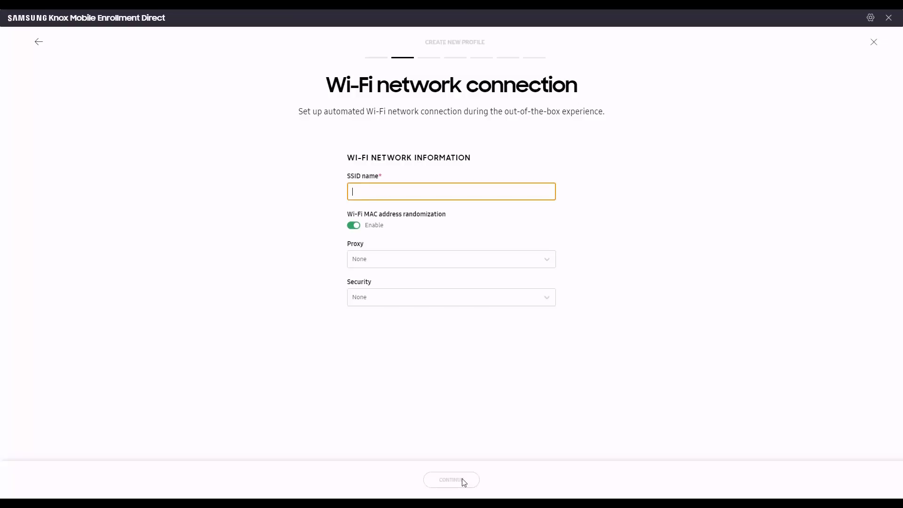
mouse_move(417, 384)
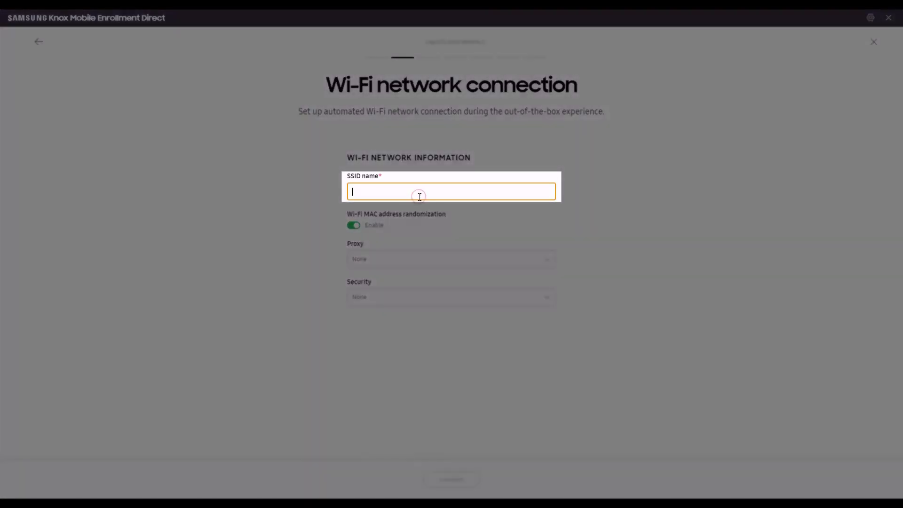
Step: Enter SSID Test_network, WPA/WPA2/WPA3-Personal security and a password, then continue
type("Test_network")
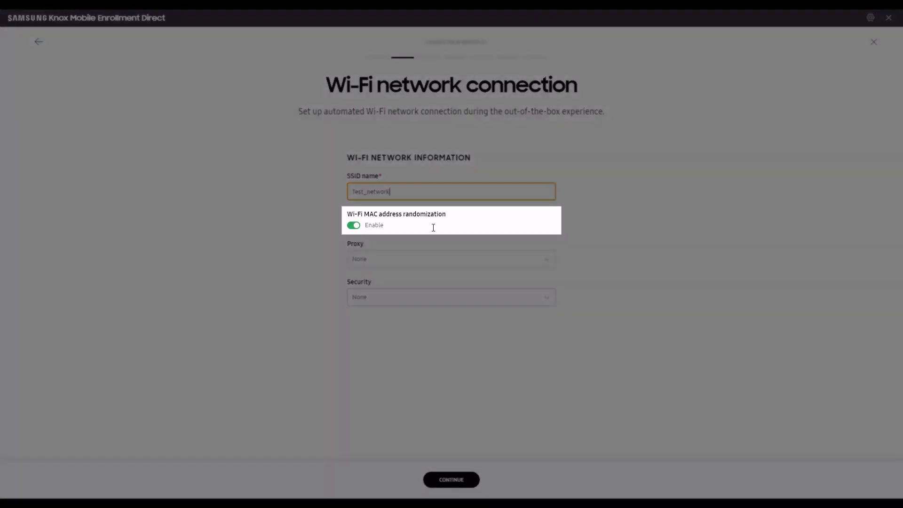
left_click(451, 259)
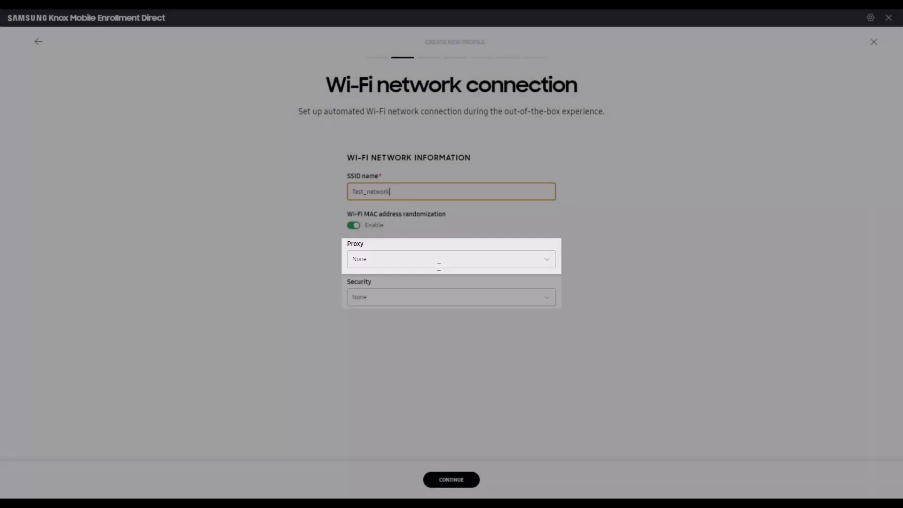
left_click(429, 297)
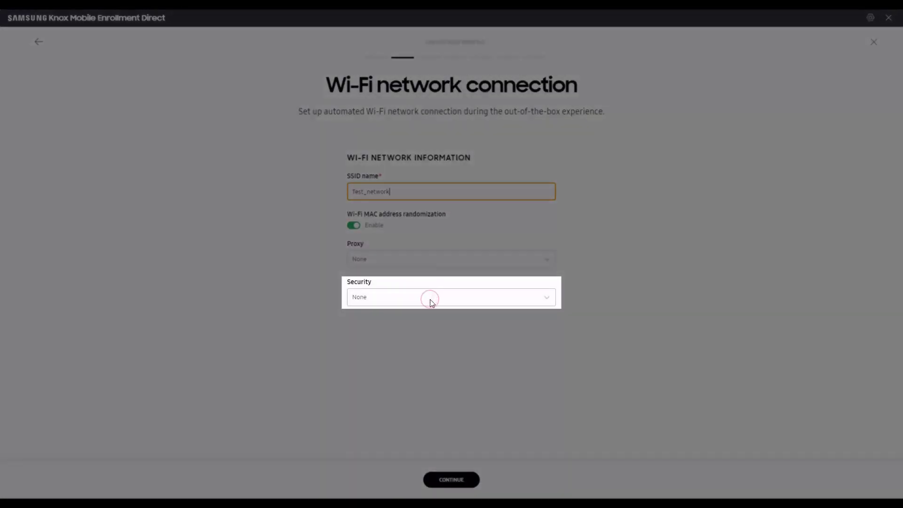
left_click(451, 296)
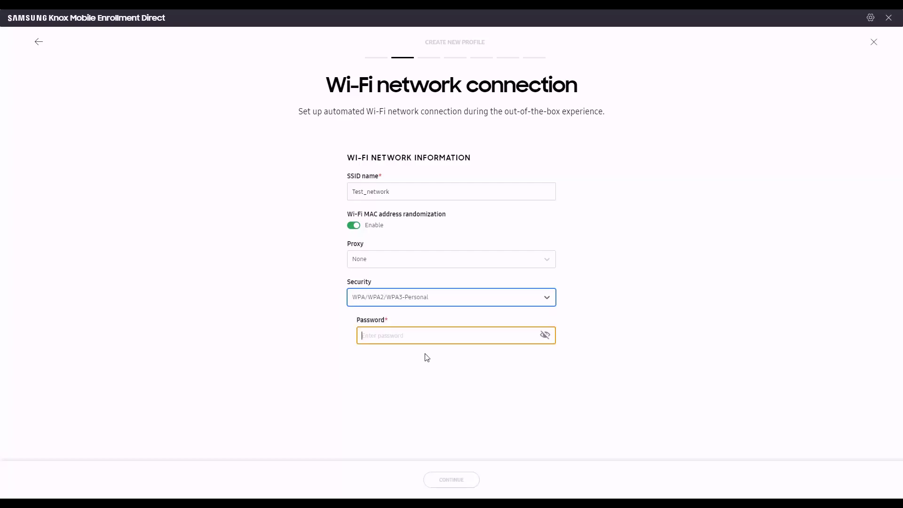
type("•")
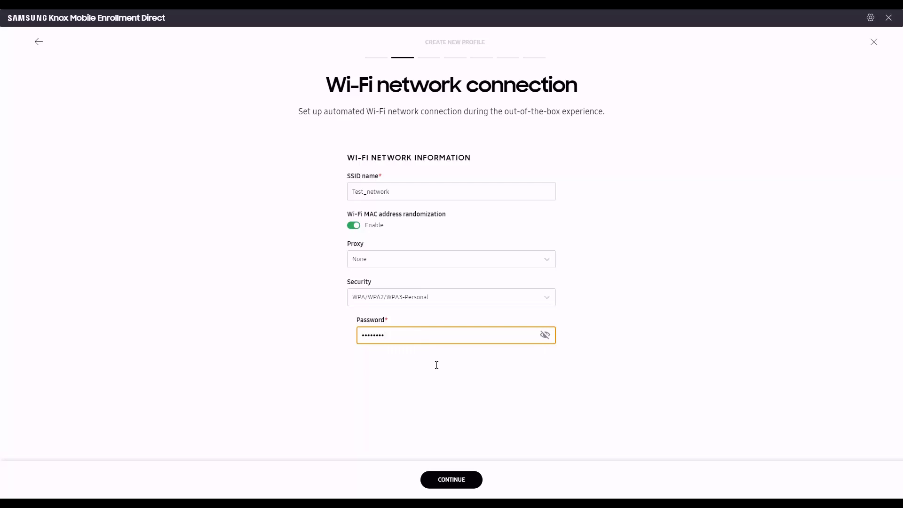
left_click(450, 478)
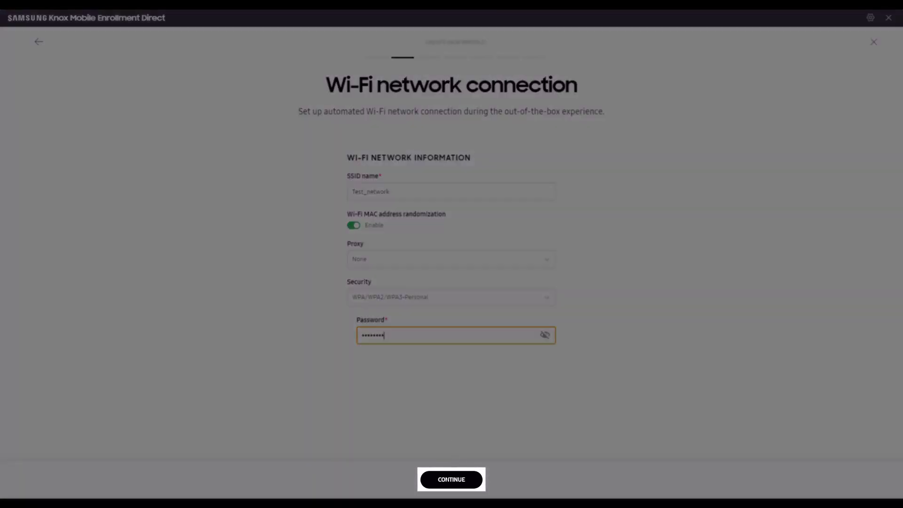
left_click(450, 479)
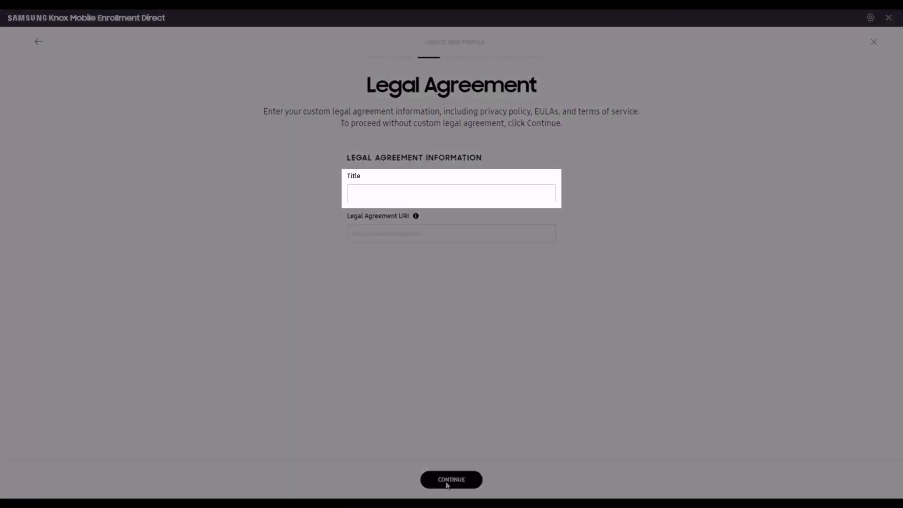
Step: Leave the Legal Agreement title and URI blank and continue to Android Enterprise Enrollment
left_click(451, 233)
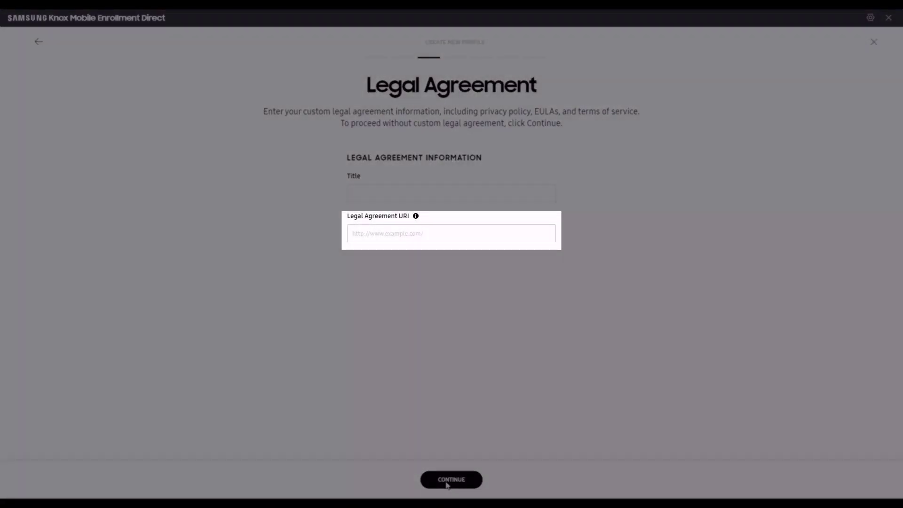
left_click(450, 478)
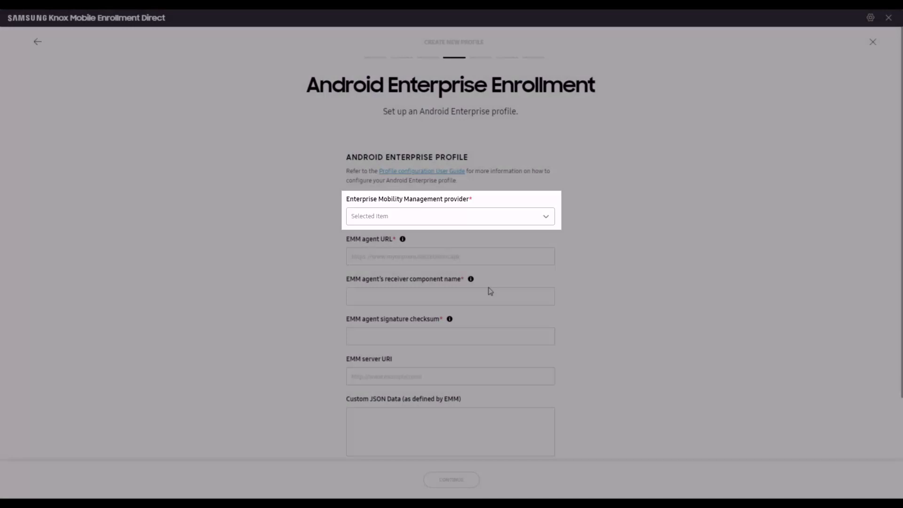
Step: Choose Knox Manage as EMM provider, auto-filling agent details, and continue
left_click(543, 216)
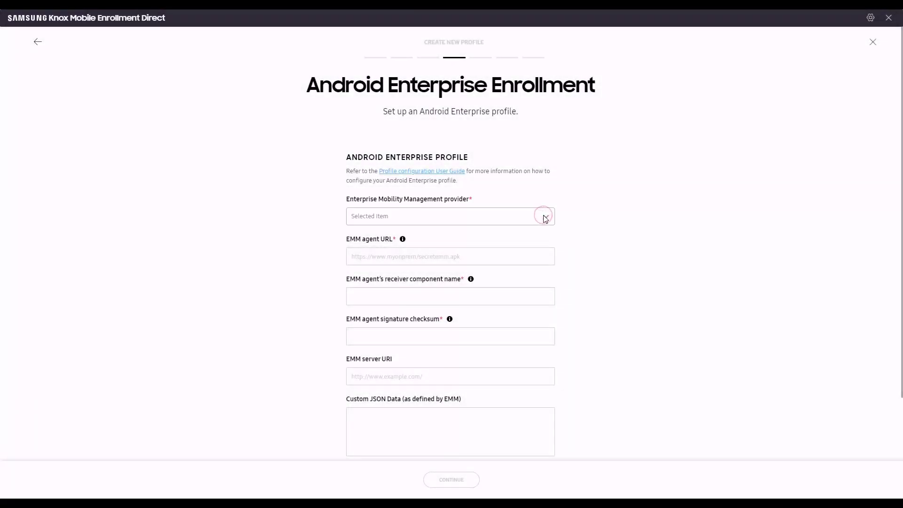
left_click(541, 217)
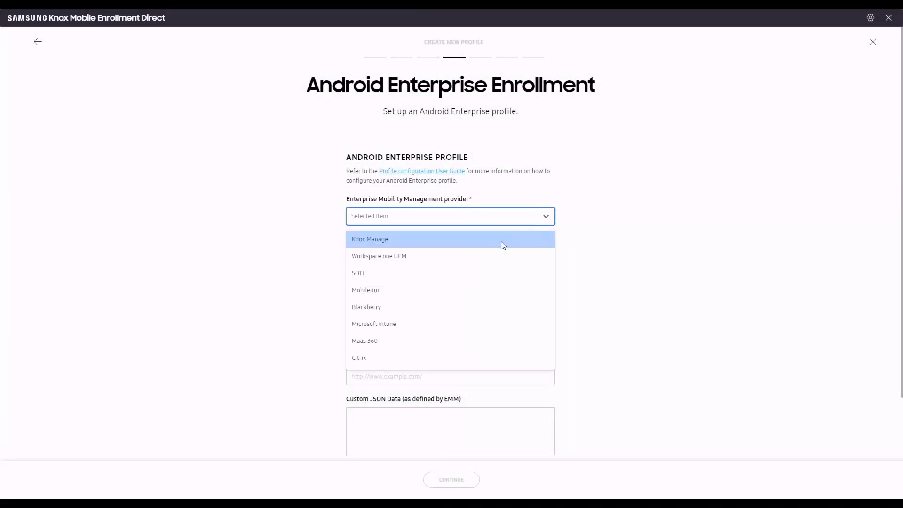
left_click(369, 239)
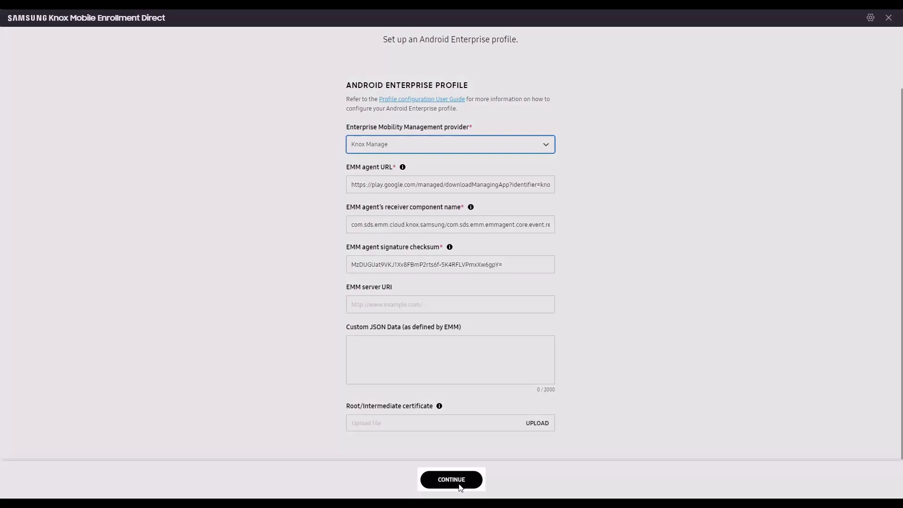
left_click(451, 479)
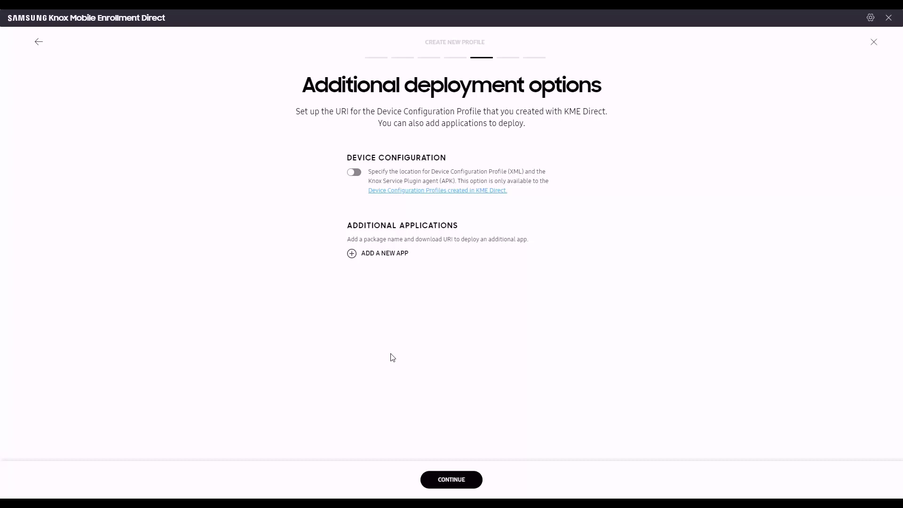
mouse_move(395, 359)
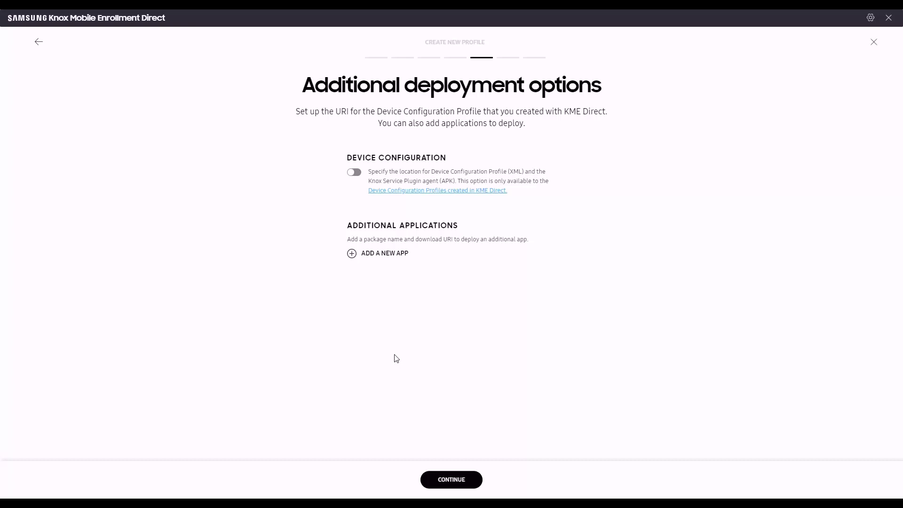
mouse_move(414, 366)
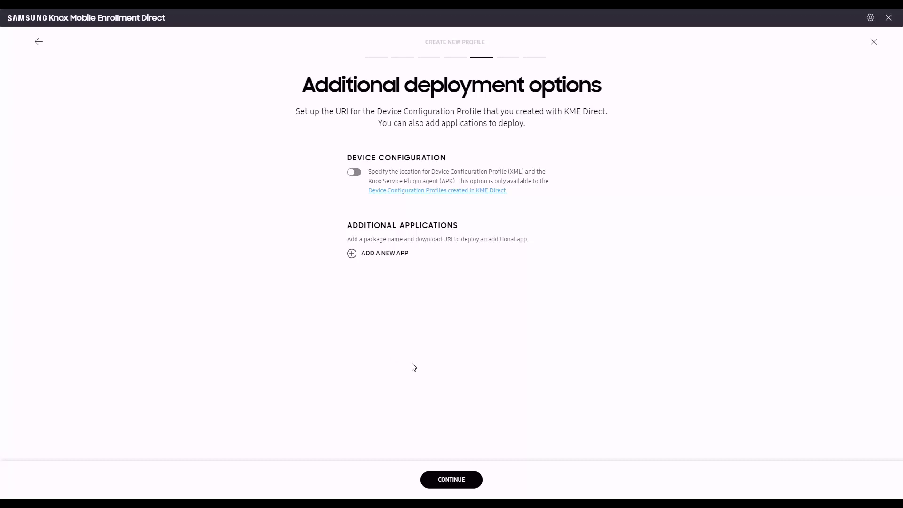
mouse_move(434, 412)
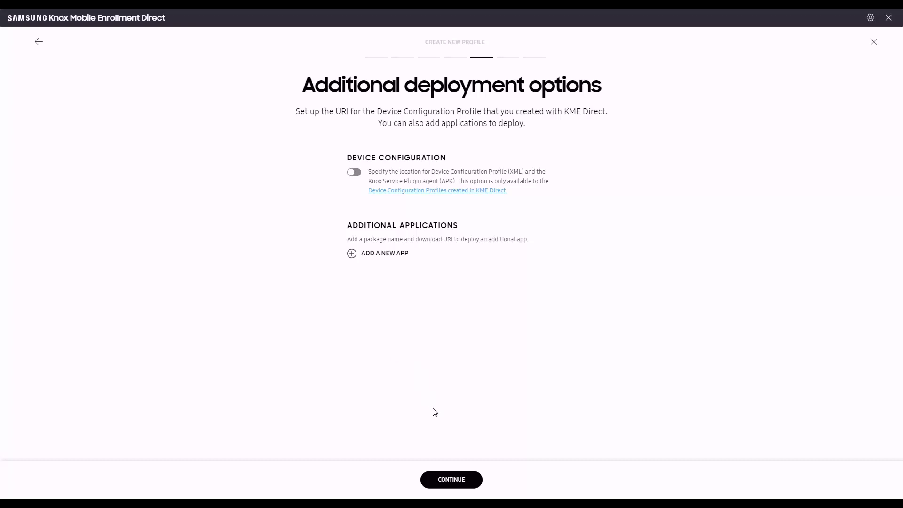
Step: Keep device configuration disabled with no extra apps and continue to the Test02 summary
left_click(450, 479)
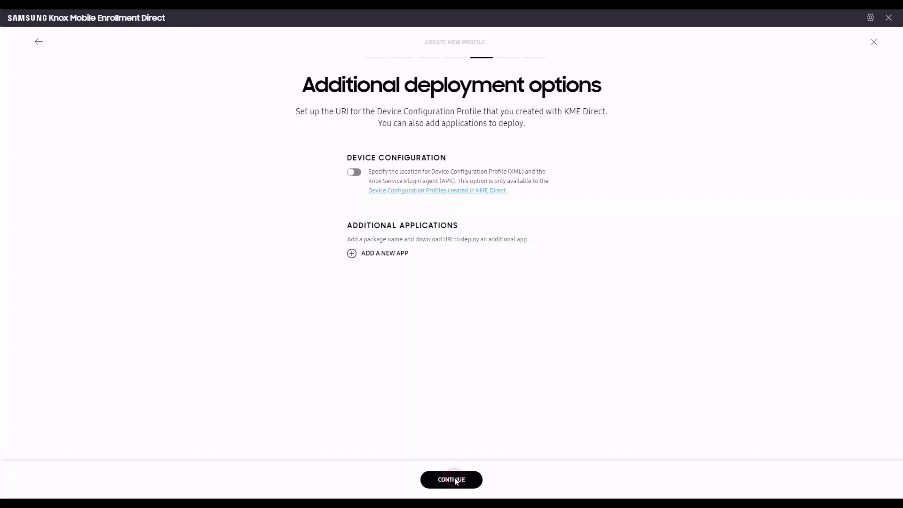
left_click(450, 478)
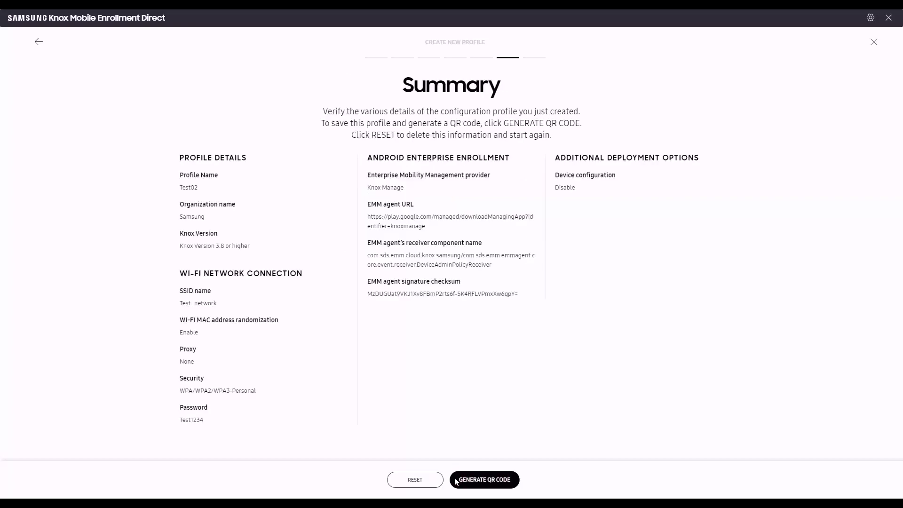
Step: Generate QR code 1 for the Test02 profile from the Summary
left_click(483, 479)
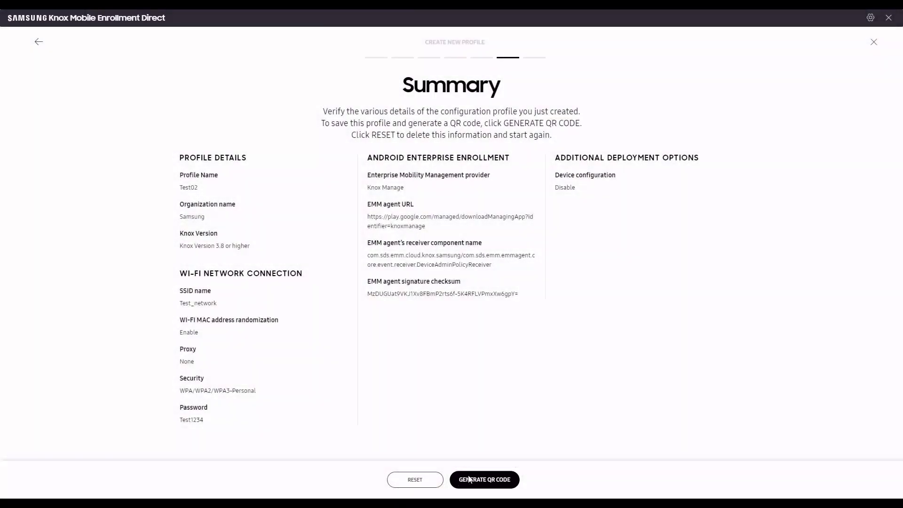
left_click(483, 479)
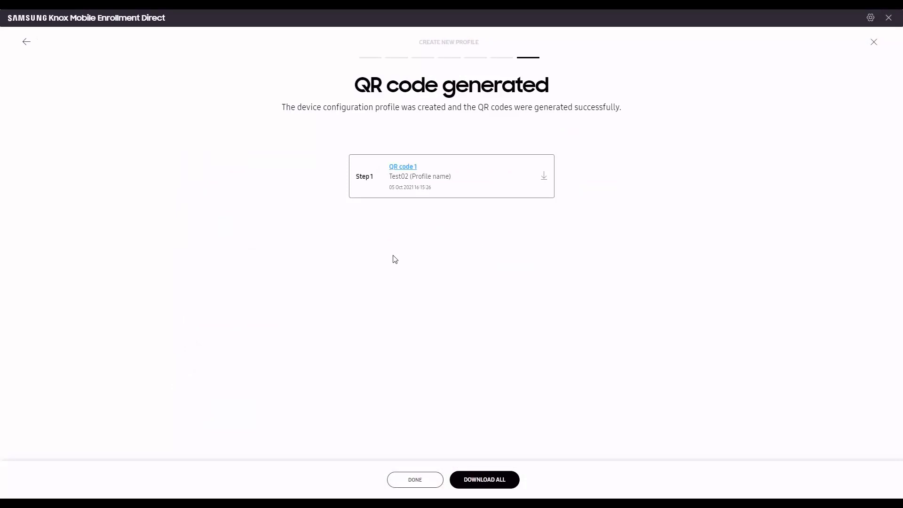
mouse_move(475, 387)
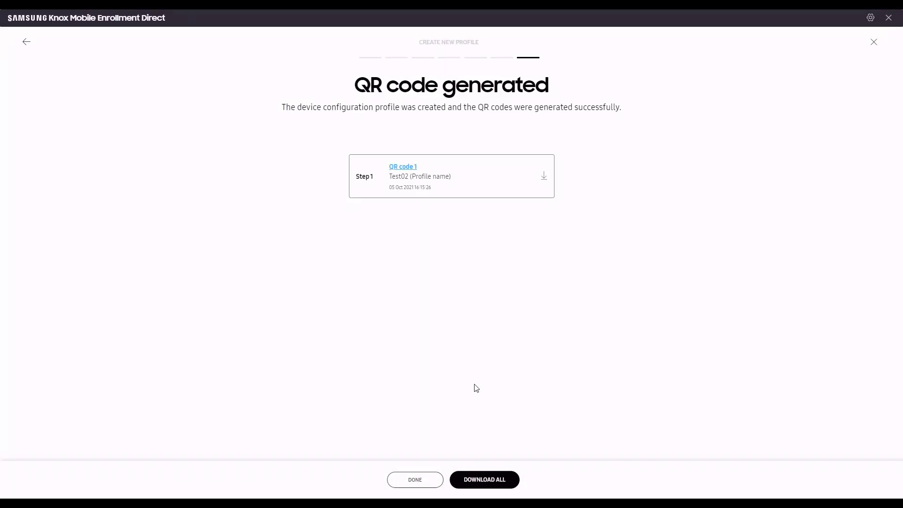
mouse_move(483, 478)
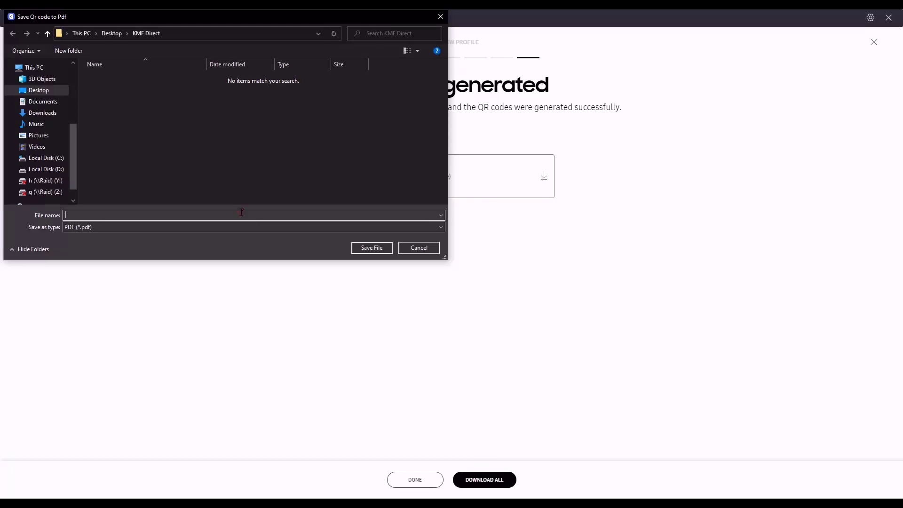
Step: Save the QR code PDF as Test02 and finish back to the Profiles list
type("T")
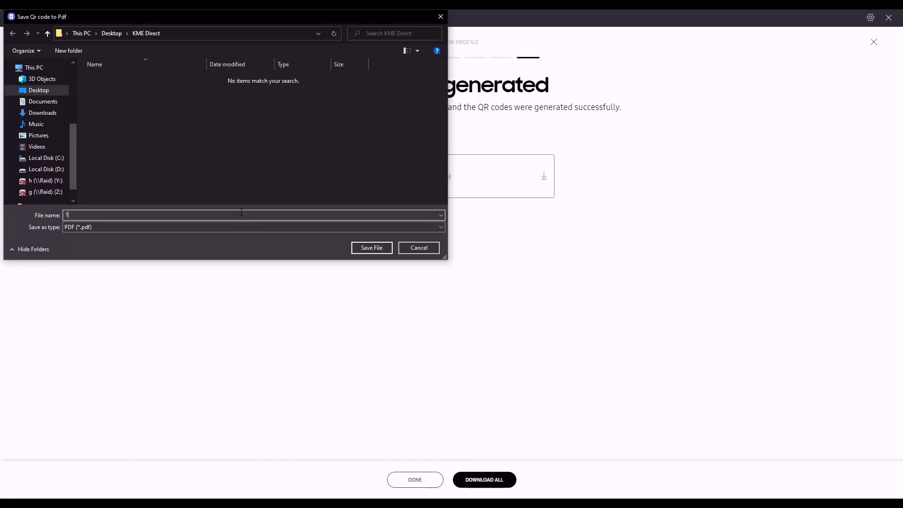
type("est02")
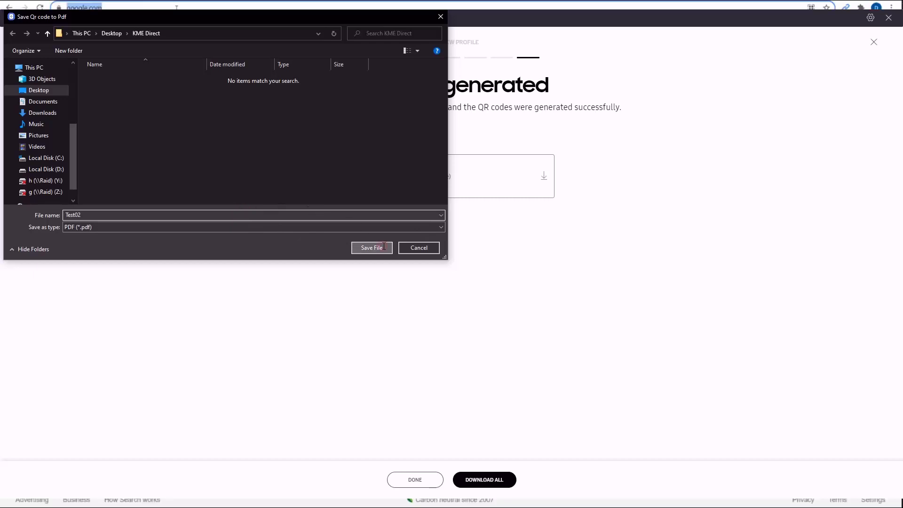
left_click(370, 248)
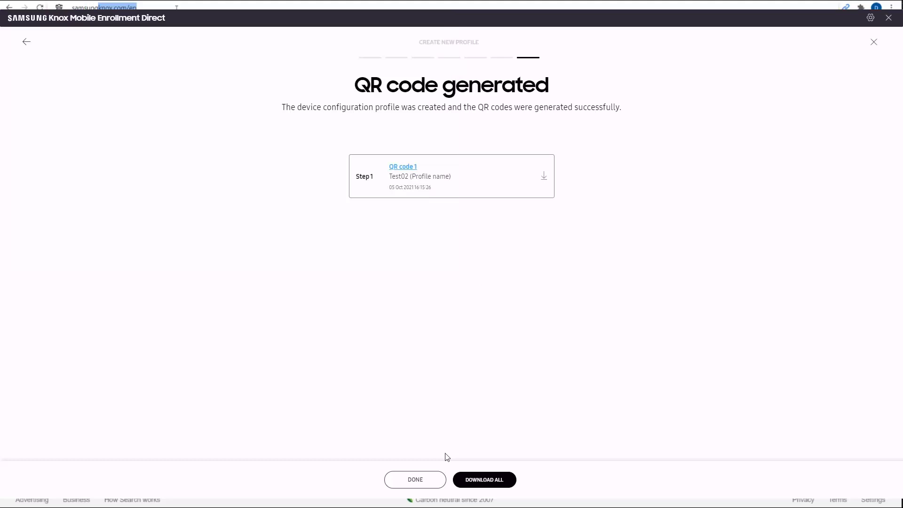
left_click(415, 479)
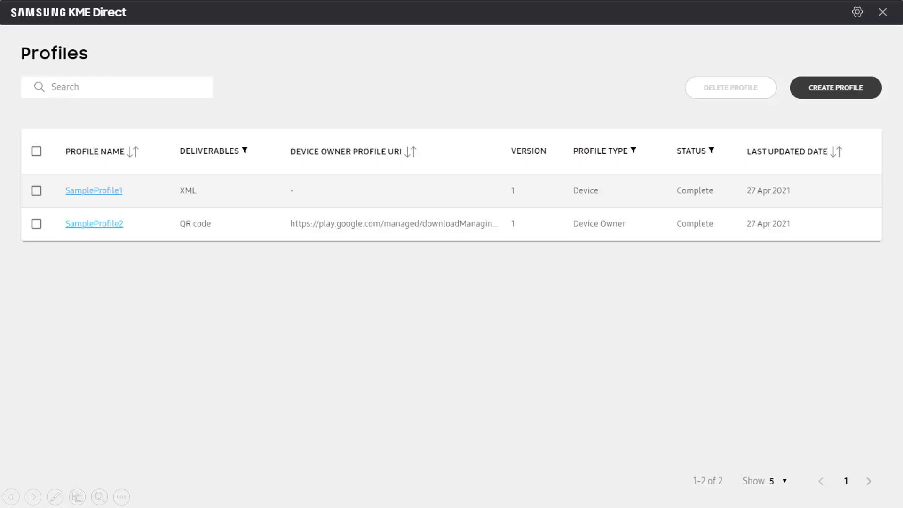